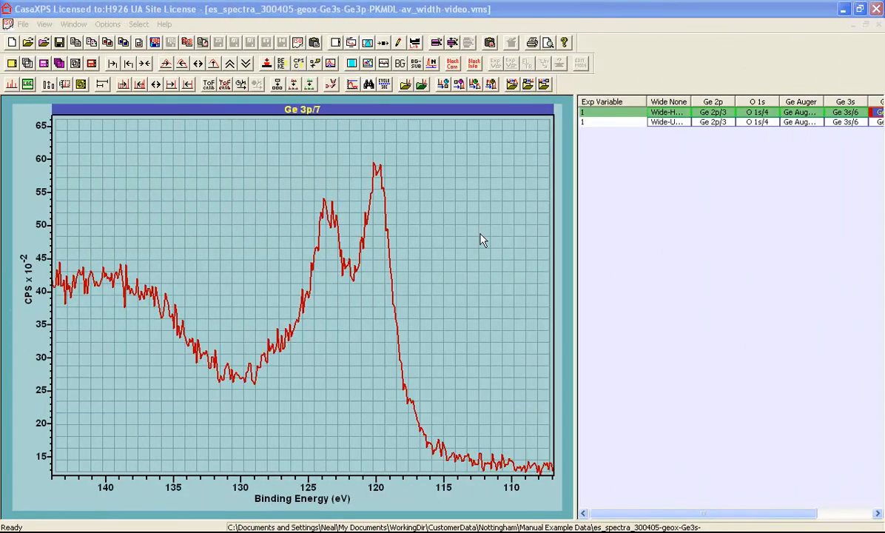
- Bring up the Quantification Parameters regions dialog and move it clear of the Ge 3p spectrum
{"action": "left_click", "coordinate": [367, 41]}
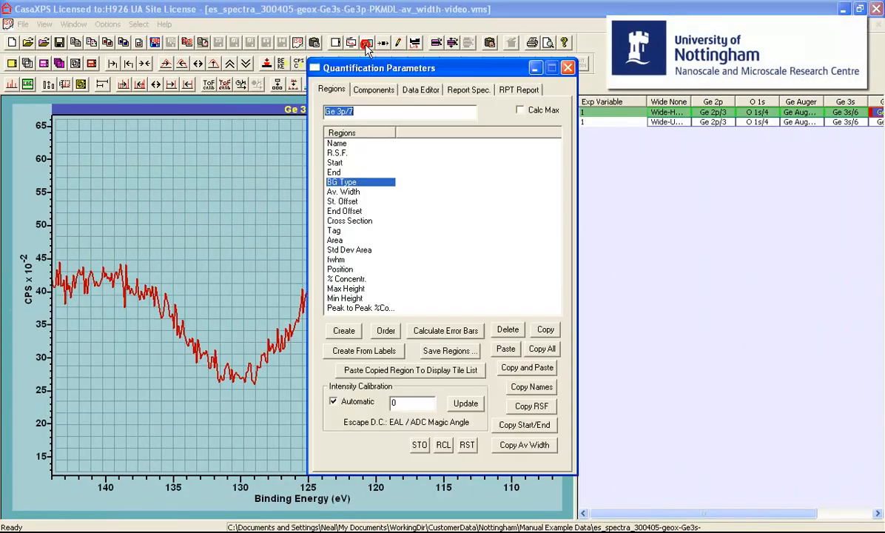
{"action": "left_click_drag", "start_coordinate": [379, 68], "coordinate": [645, 112]}
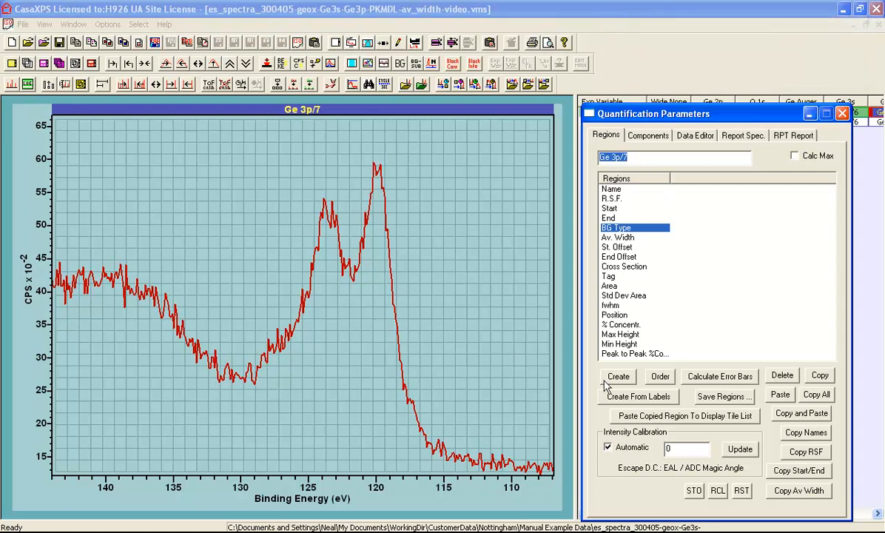
- Create a Ge 3p region spanning roughly 131 to 110 eV over the spectrum
{"action": "left_click", "coordinate": [618, 376]}
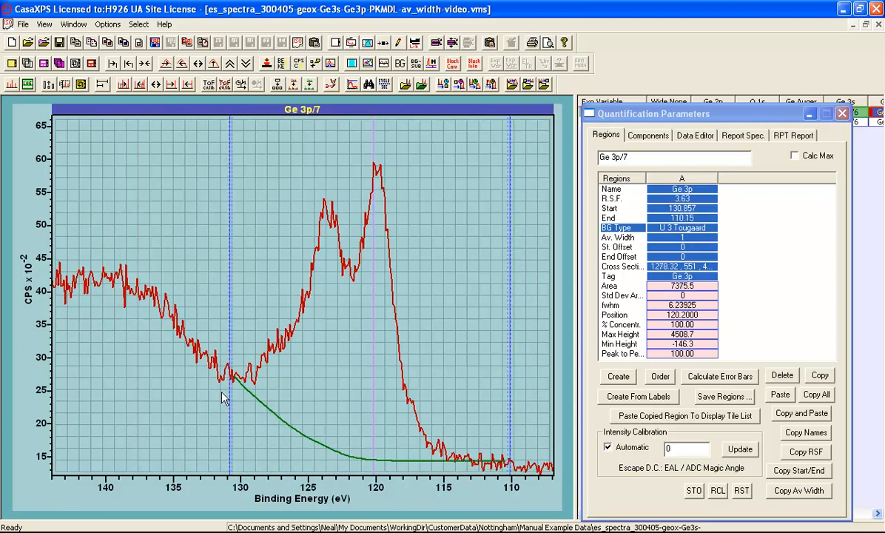
{"action": "mouse_move", "coordinate": [244, 385]}
{"action": "type", "text": "Shirley"}
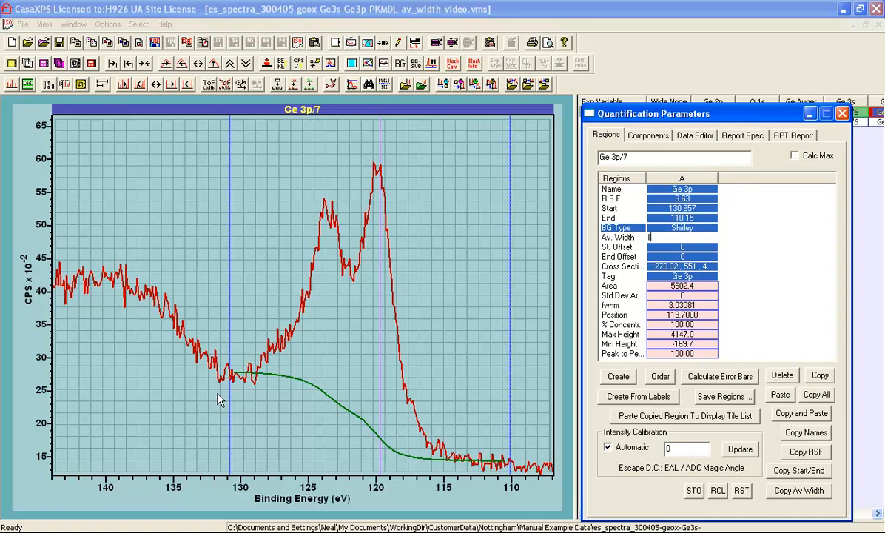
{"action": "mouse_move", "coordinate": [244, 377]}
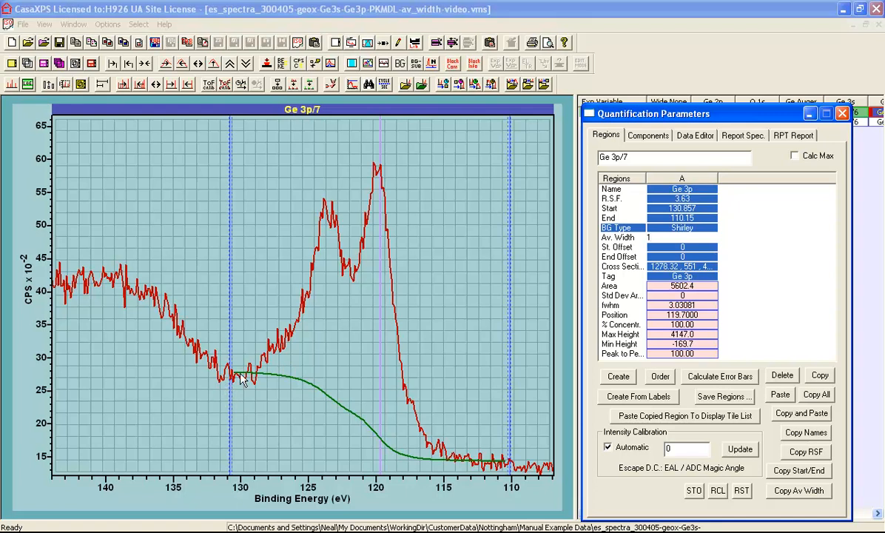
{"action": "mouse_move", "coordinate": [234, 379]}
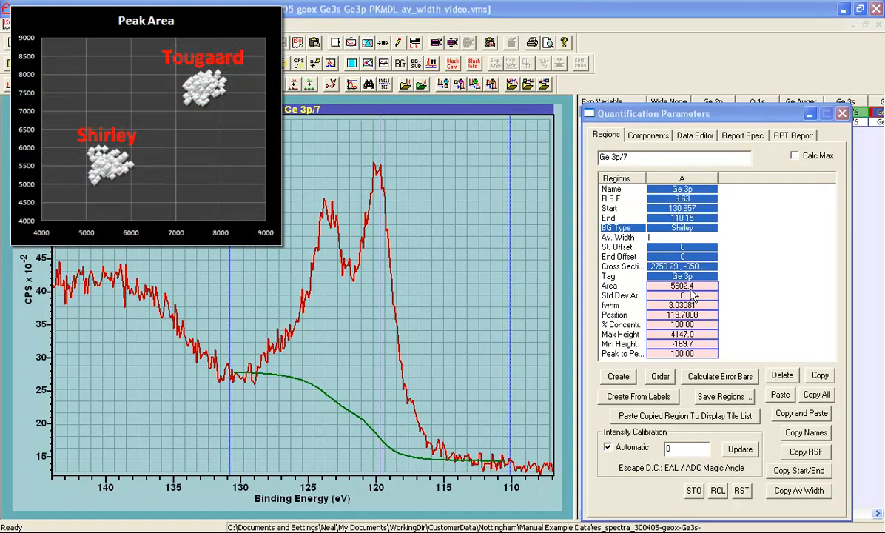
{"action": "mouse_move", "coordinate": [689, 288]}
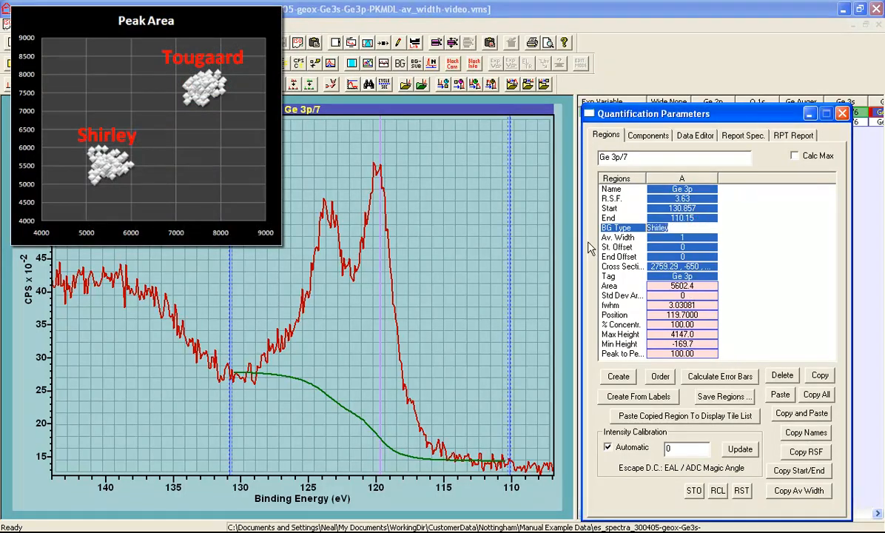
{"action": "mouse_move", "coordinate": [648, 258]}
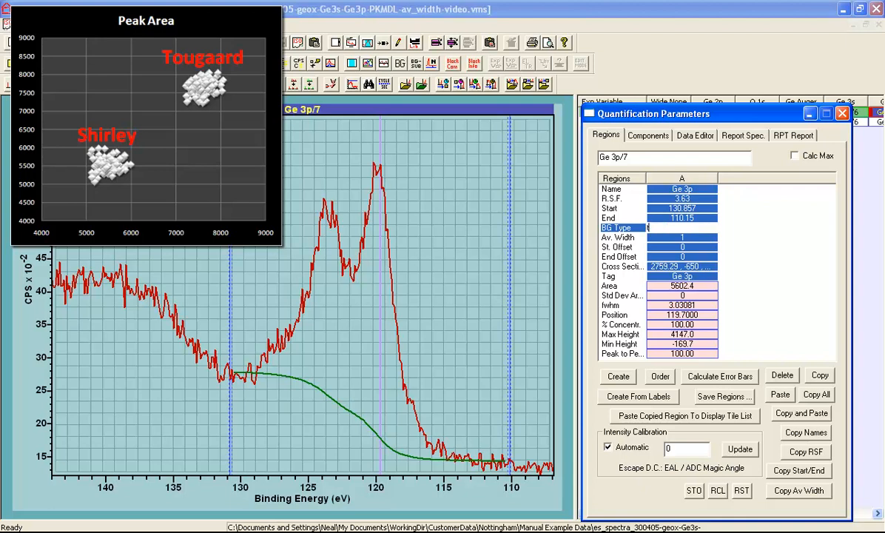
{"action": "left_click", "coordinate": [681, 228]}
{"action": "type", "text": "Tougaard"}
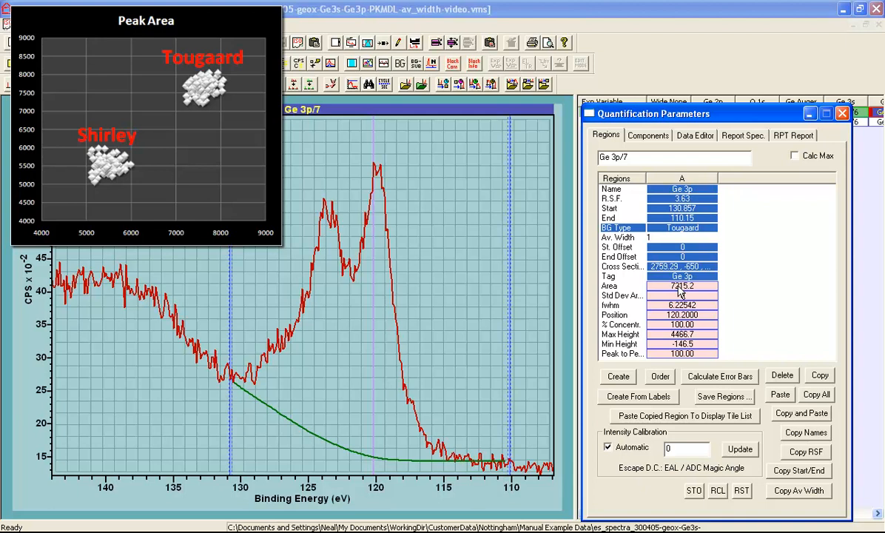
{"action": "left_click", "coordinate": [681, 227]}
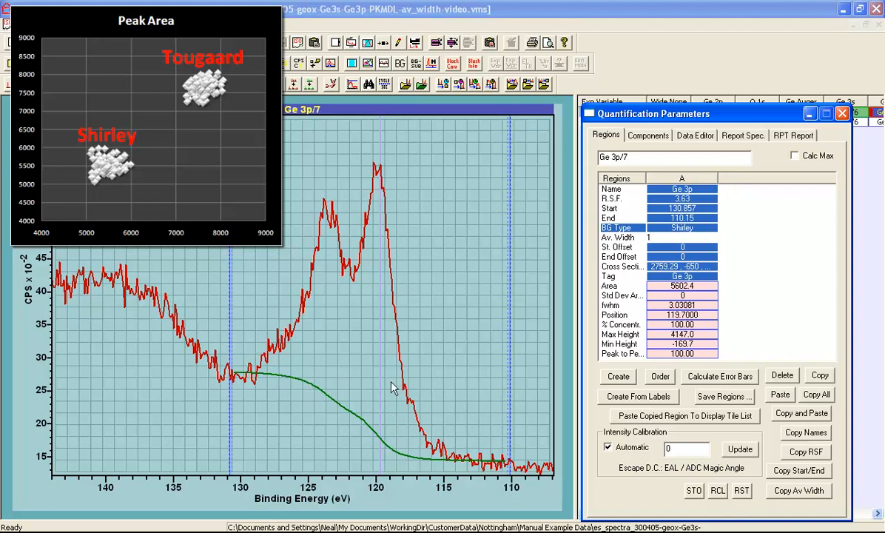
{"action": "mouse_move", "coordinate": [643, 257]}
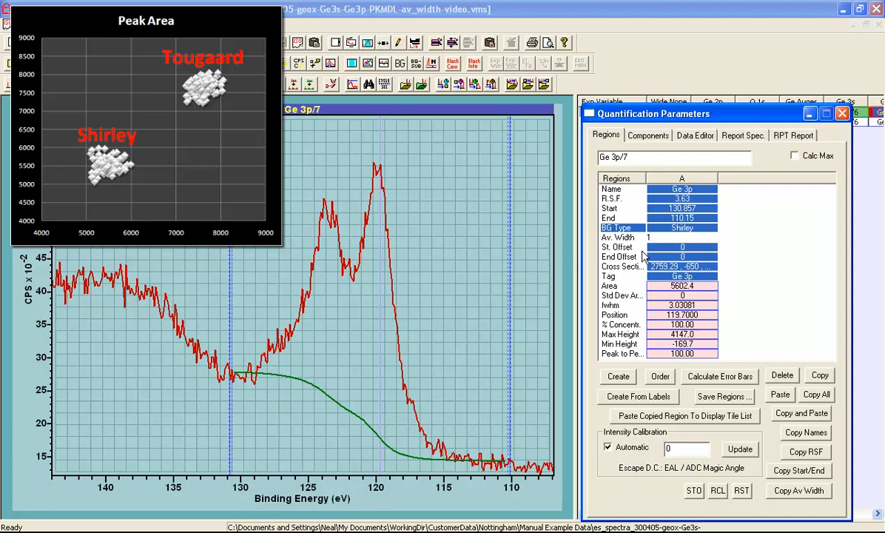
{"action": "mouse_move", "coordinate": [503, 255]}
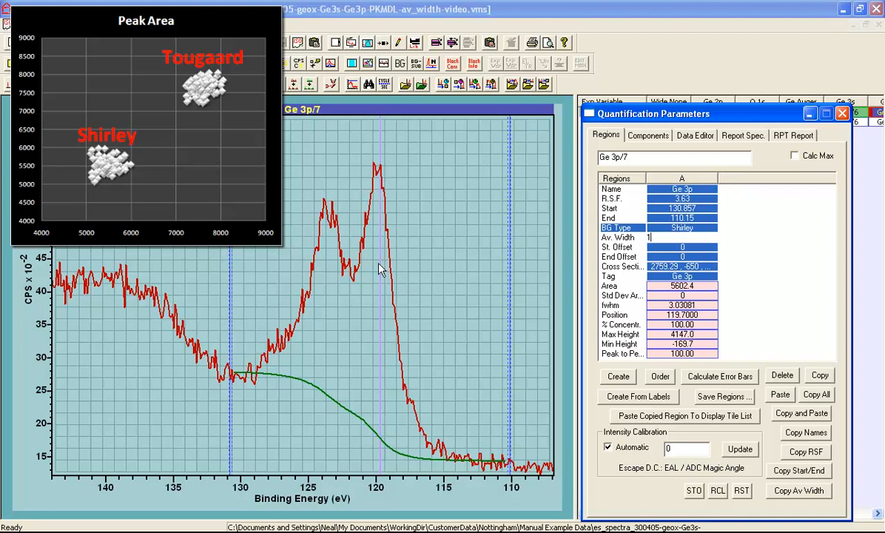
{"action": "mouse_move", "coordinate": [464, 257]}
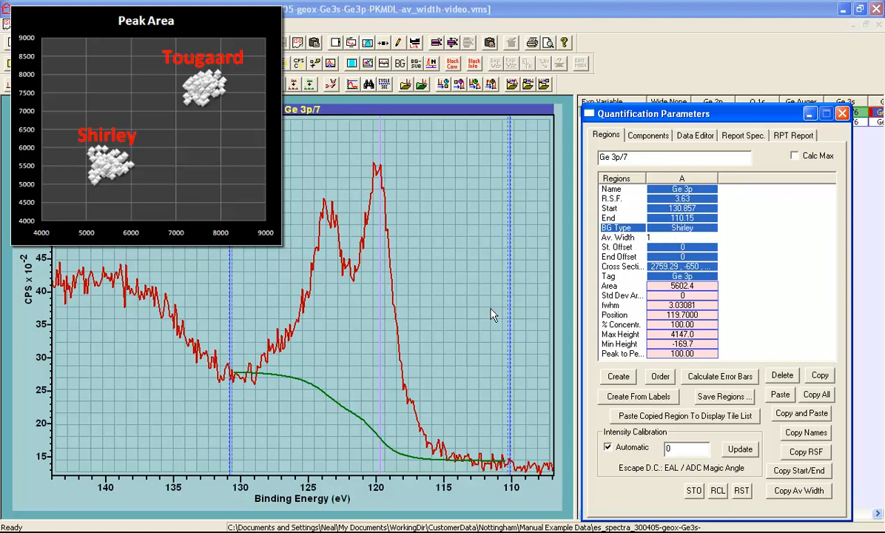
{"action": "mouse_move", "coordinate": [432, 434]}
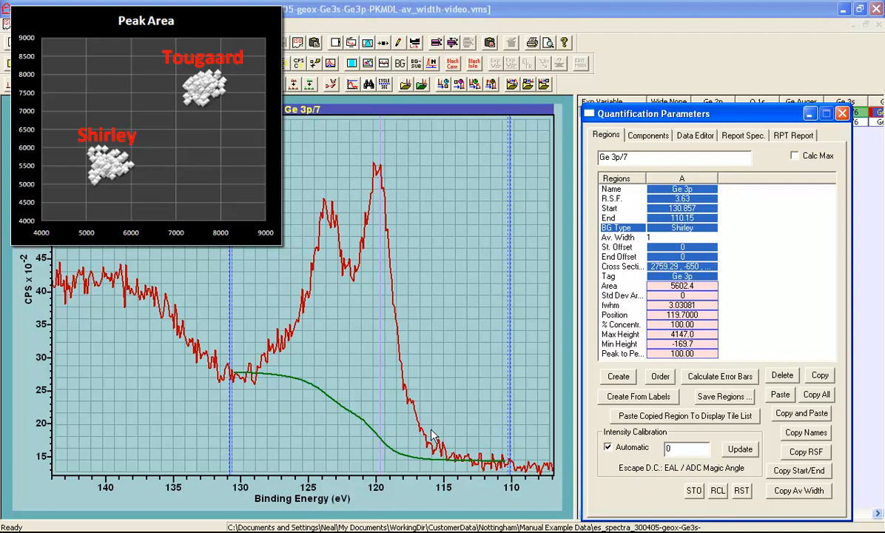
{"action": "mouse_move", "coordinate": [653, 259]}
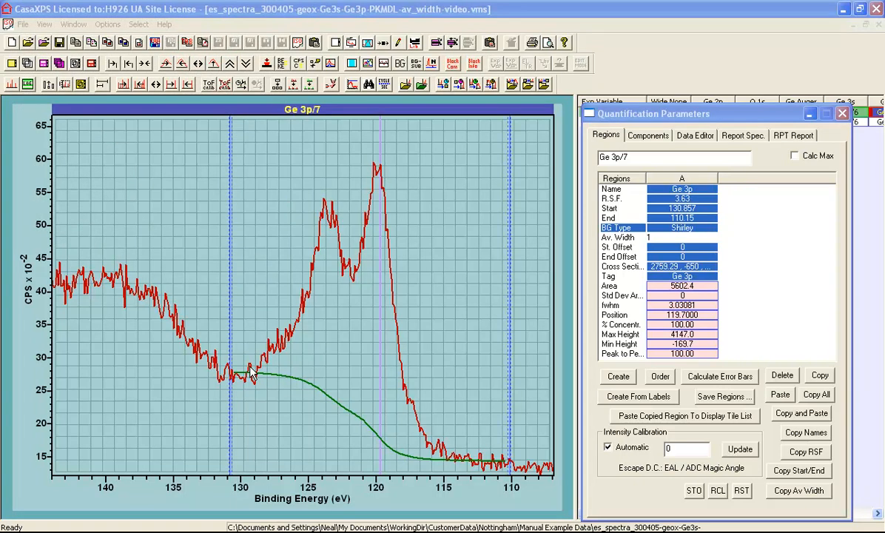
{"action": "mouse_move", "coordinate": [230, 377]}
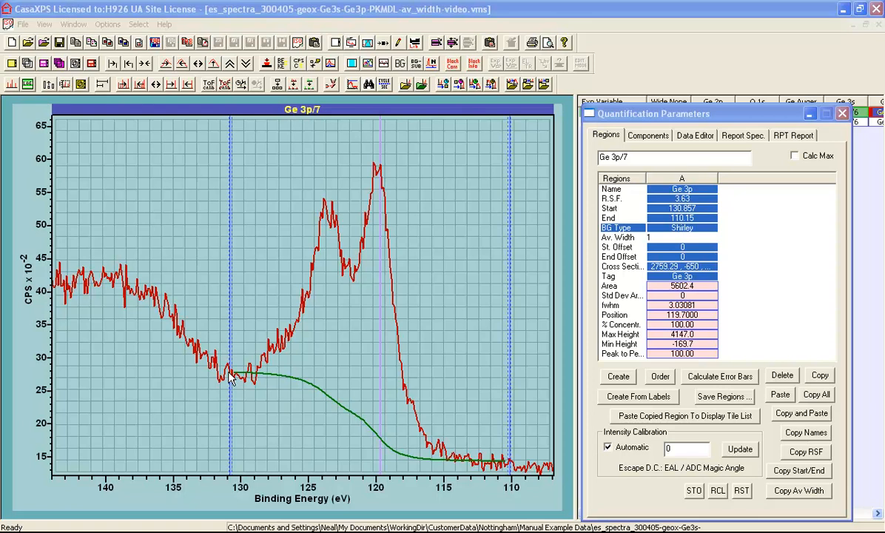
{"action": "mouse_move", "coordinate": [275, 361]}
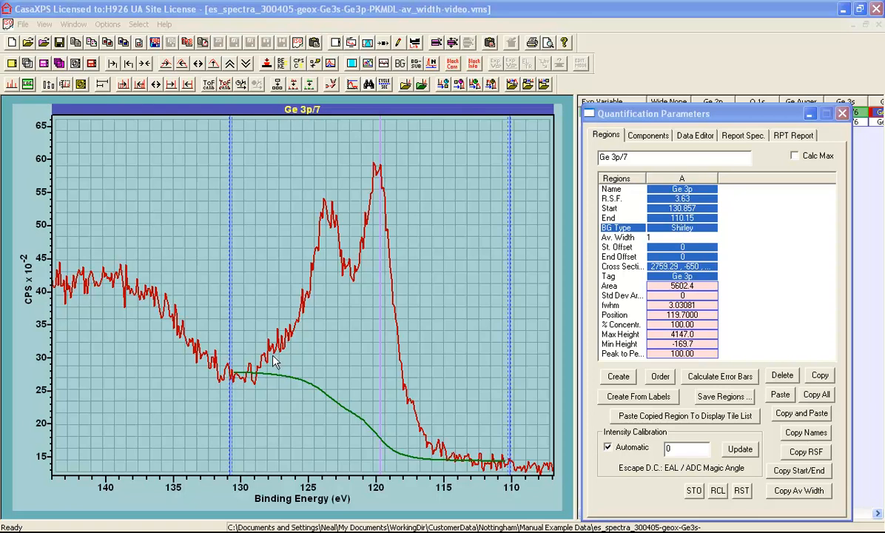
{"action": "mouse_move", "coordinate": [305, 309]}
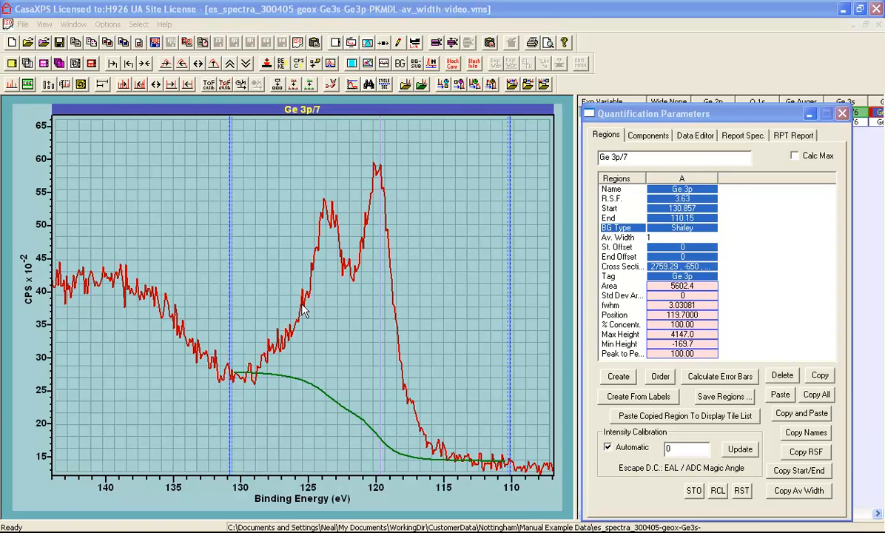
{"action": "mouse_move", "coordinate": [267, 356]}
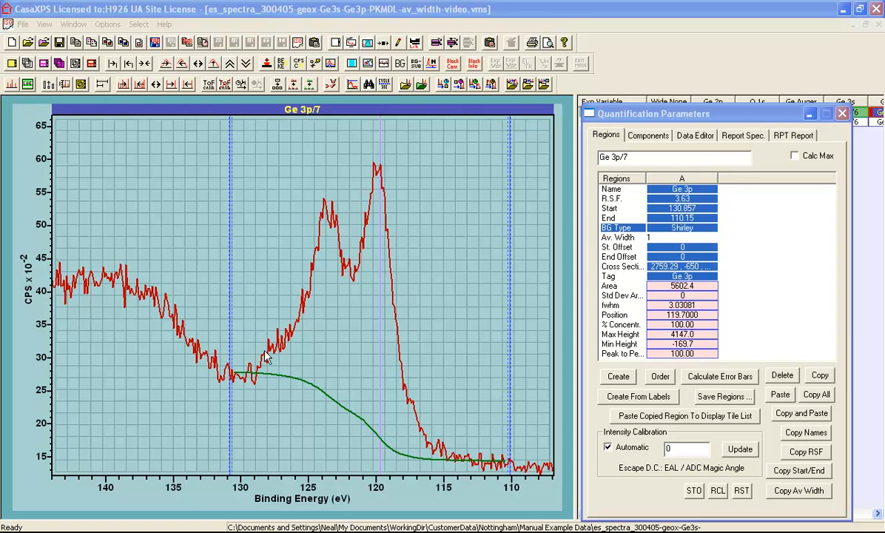
{"action": "mouse_move", "coordinate": [243, 381]}
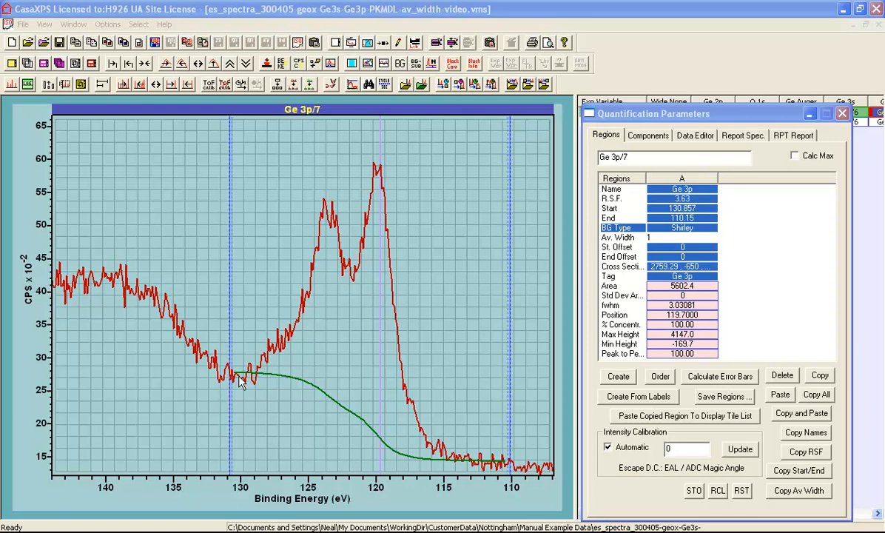
{"action": "mouse_move", "coordinate": [253, 373]}
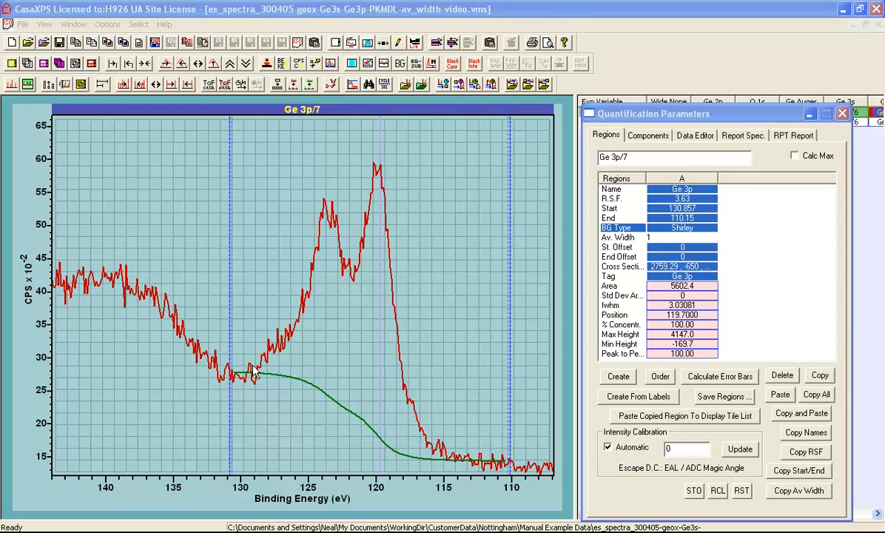
{"action": "mouse_move", "coordinate": [284, 349]}
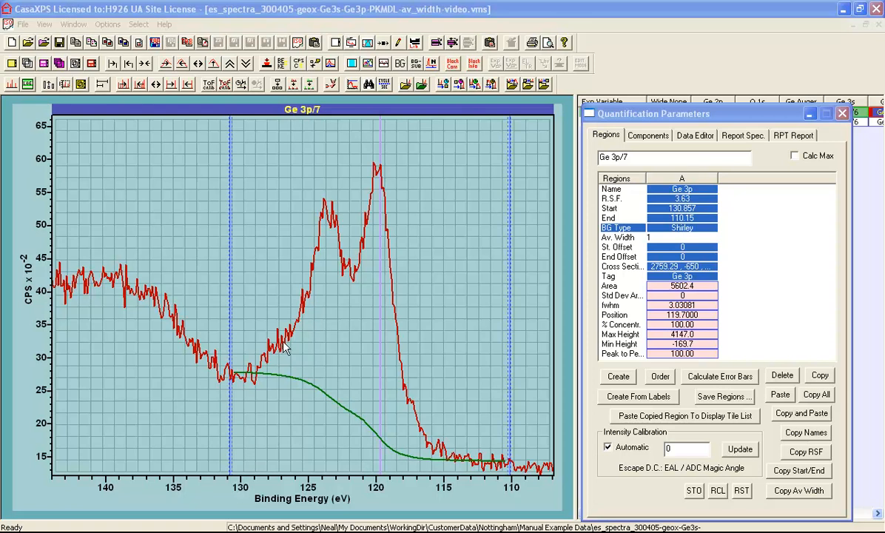
{"action": "mouse_move", "coordinate": [301, 329]}
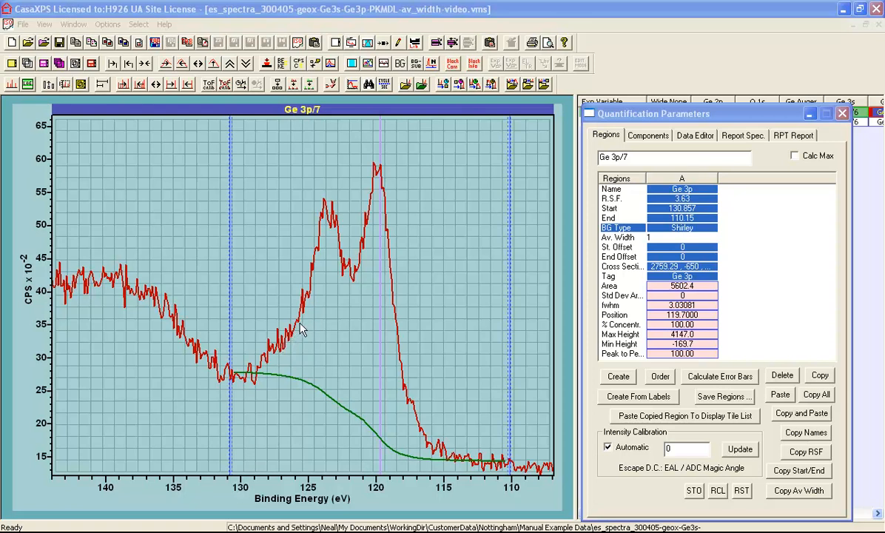
{"action": "mouse_move", "coordinate": [290, 334]}
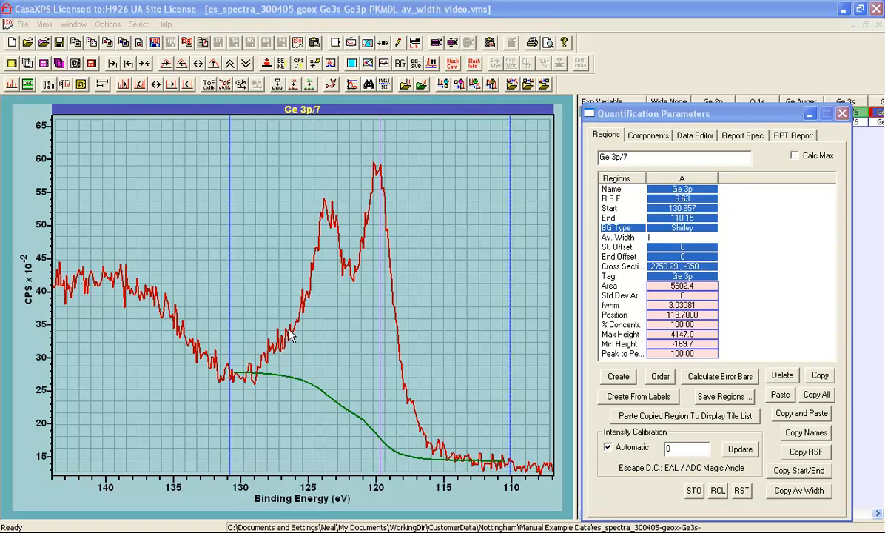
{"action": "mouse_move", "coordinate": [281, 349]}
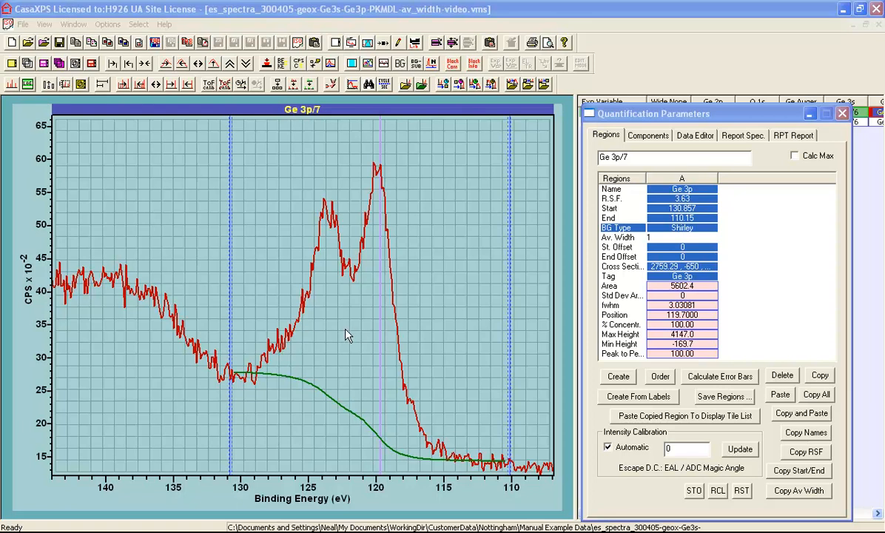
{"action": "mouse_move", "coordinate": [363, 332]}
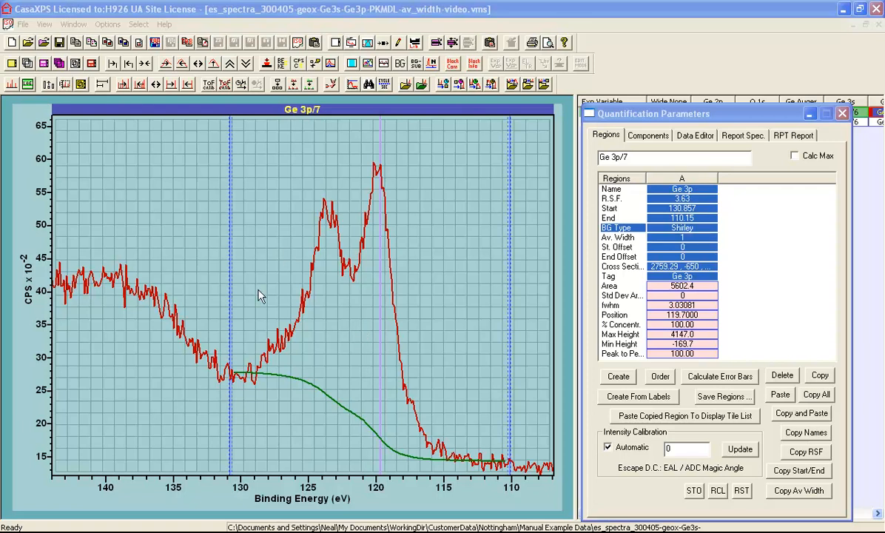
{"action": "mouse_move", "coordinate": [249, 367]}
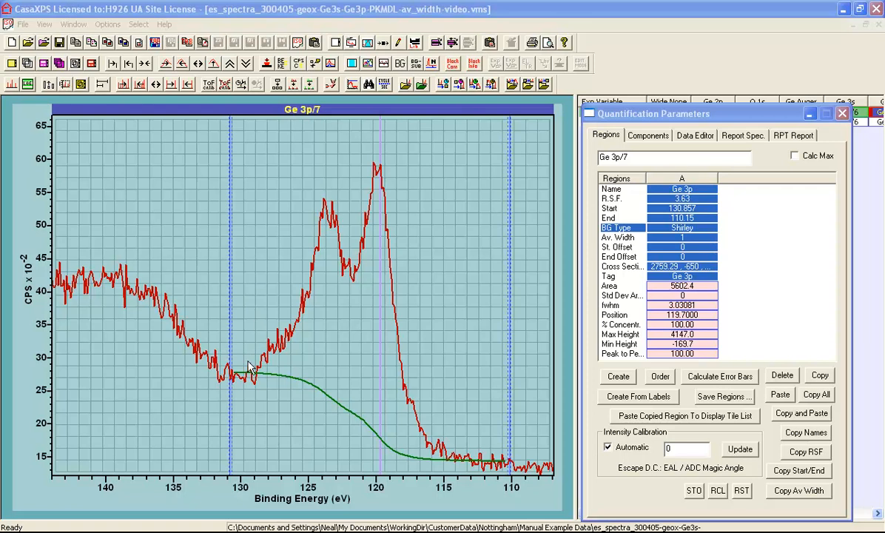
{"action": "mouse_move", "coordinate": [237, 383]}
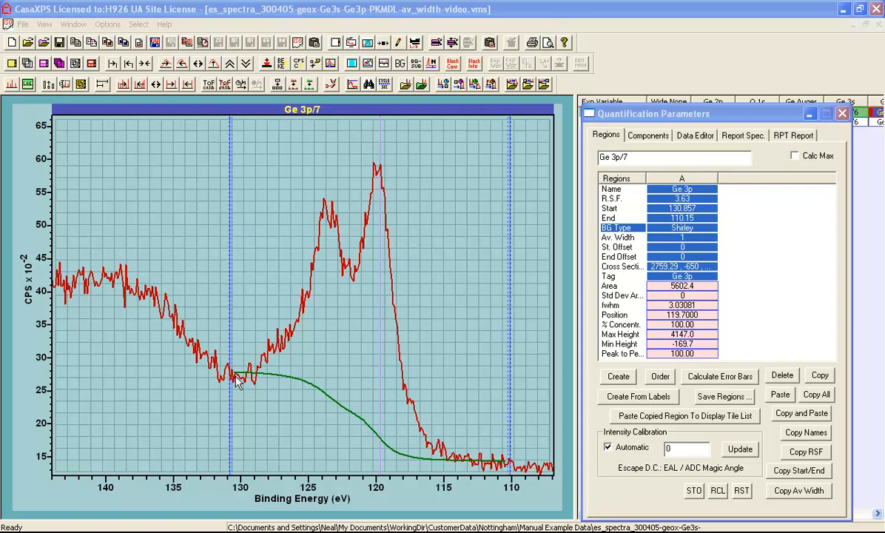
{"action": "mouse_move", "coordinate": [210, 366]}
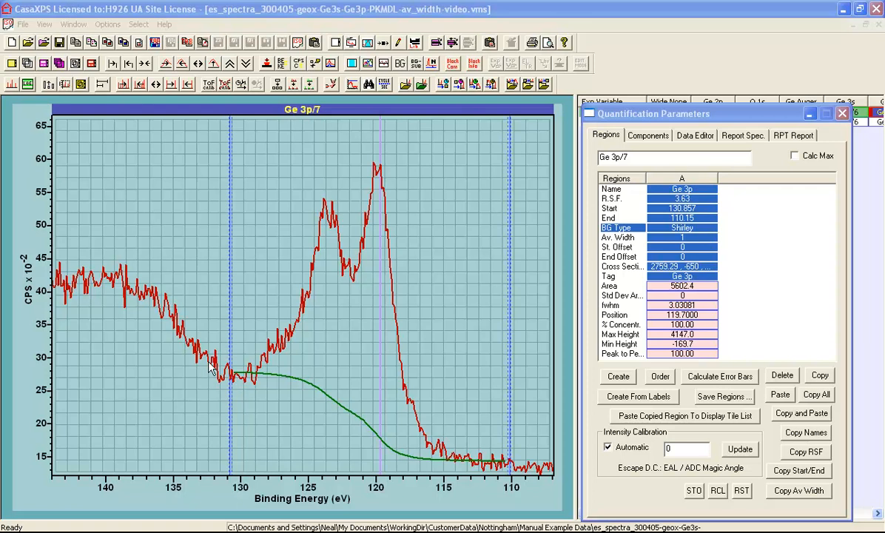
{"action": "mouse_move", "coordinate": [238, 382]}
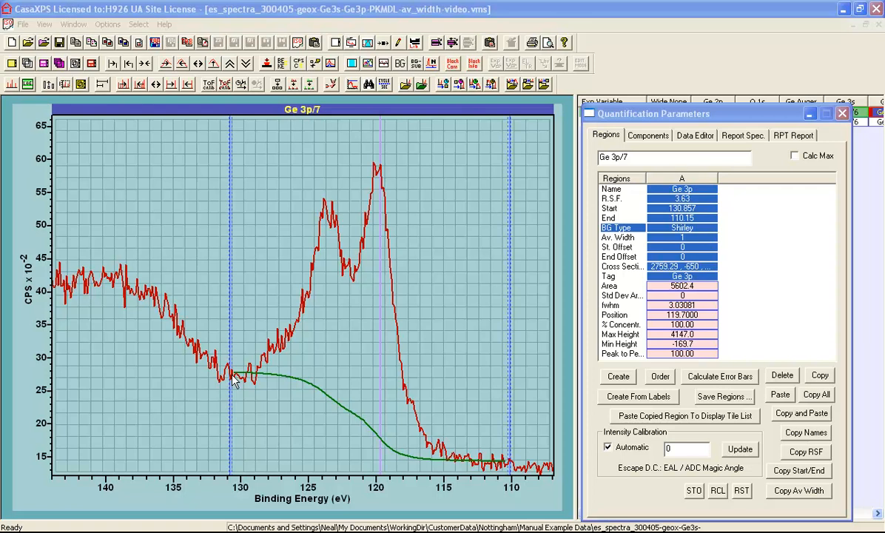
{"action": "mouse_move", "coordinate": [235, 381]}
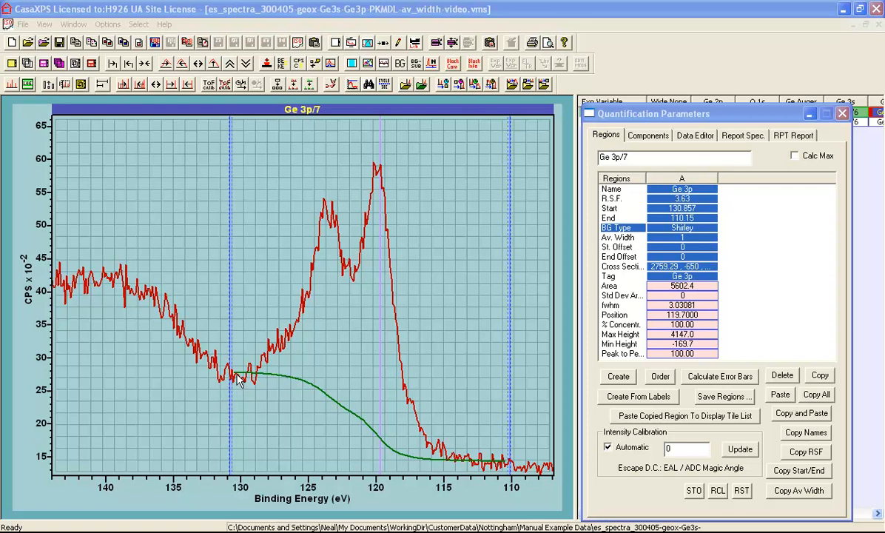
{"action": "mouse_move", "coordinate": [506, 465]}
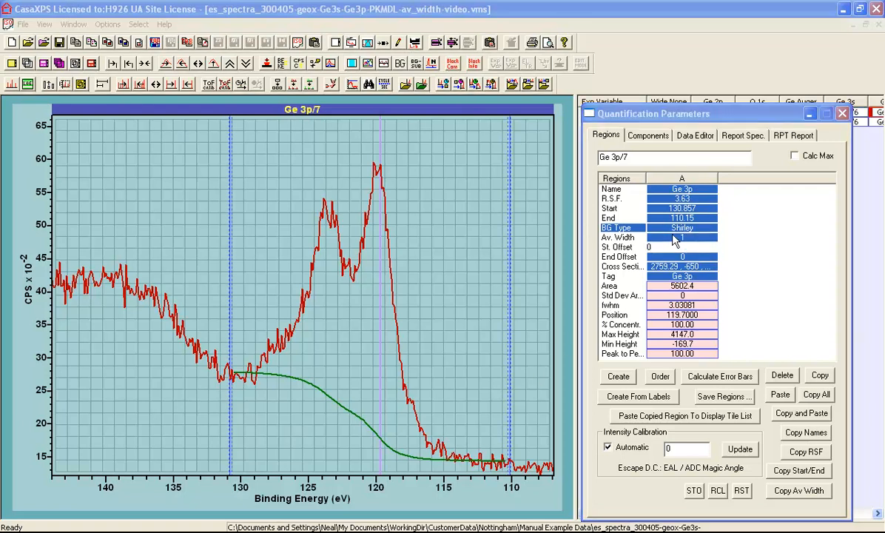
- Set a small averaging width on the Ge 3p background endpoints, bringing the area to about 5811
{"action": "left_click", "coordinate": [681, 237]}
{"action": "type", "text": "0"}
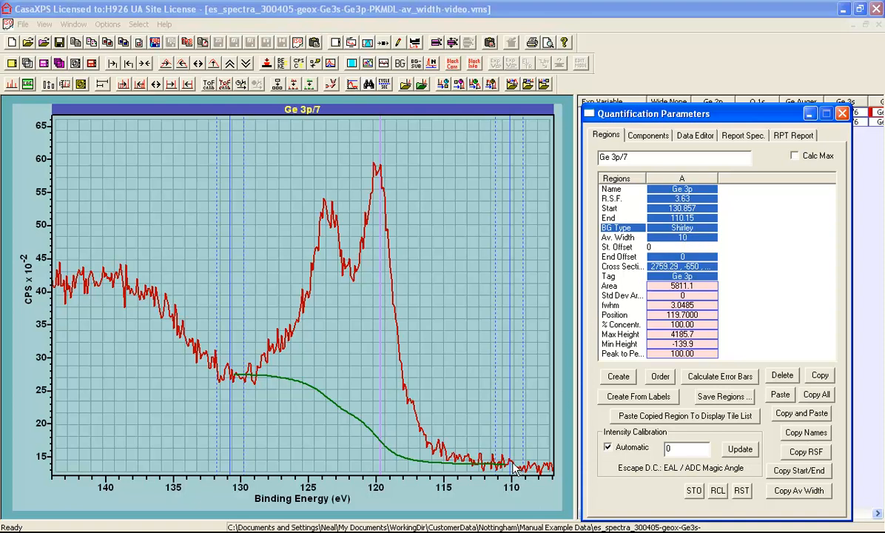
{"action": "mouse_move", "coordinate": [515, 467]}
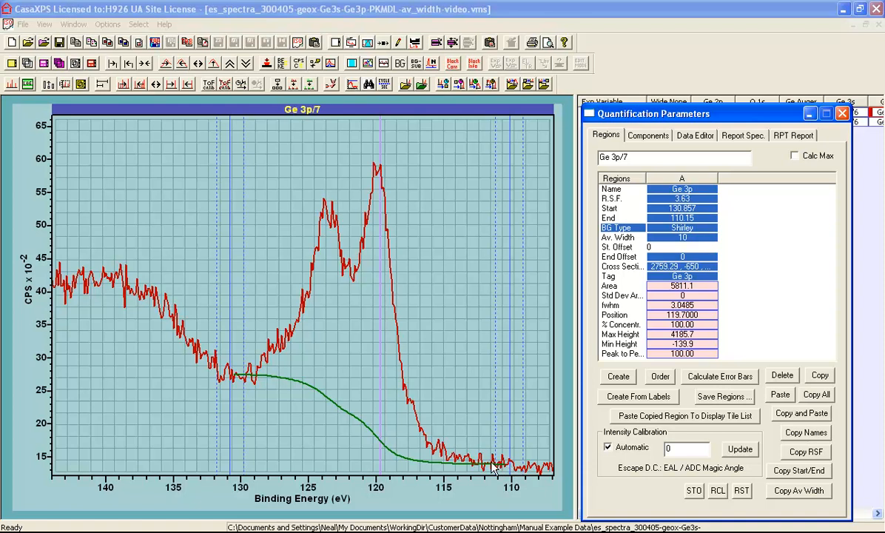
{"action": "mouse_move", "coordinate": [520, 467]}
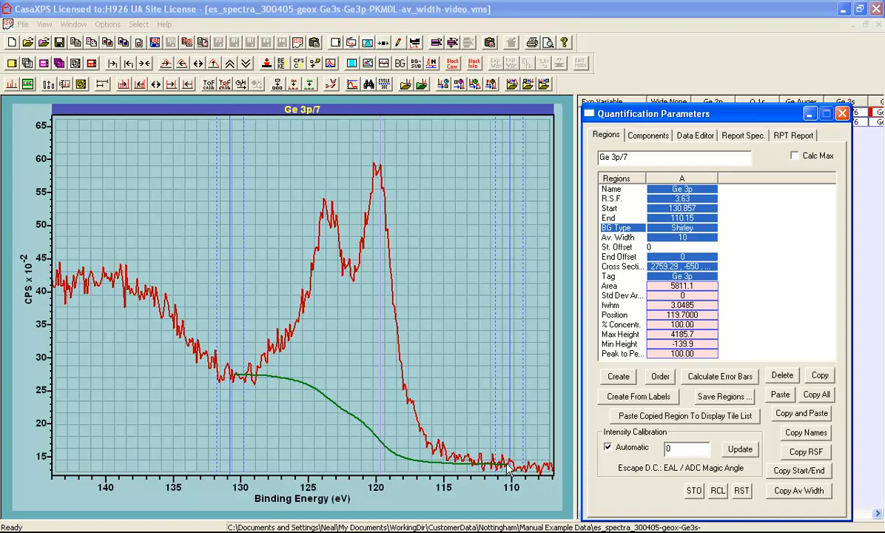
{"action": "left_click", "coordinate": [666, 245]}
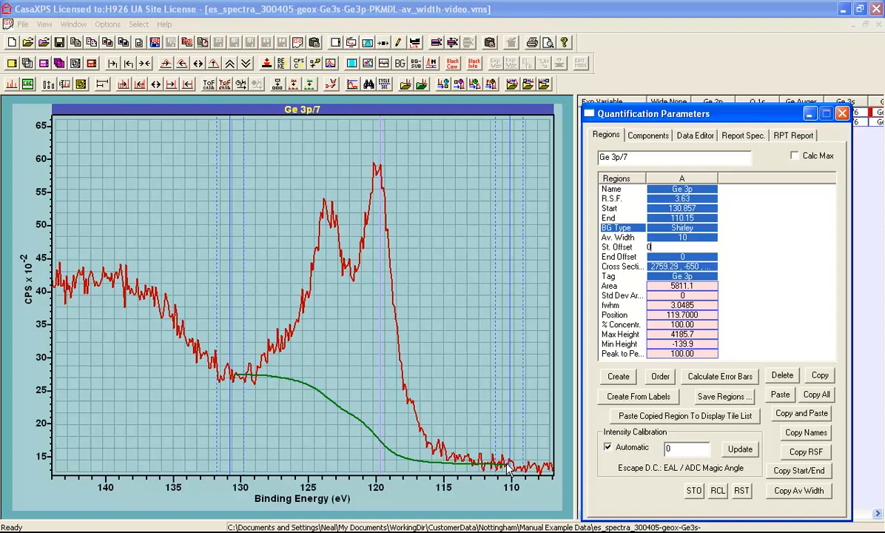
{"action": "mouse_move", "coordinate": [233, 378]}
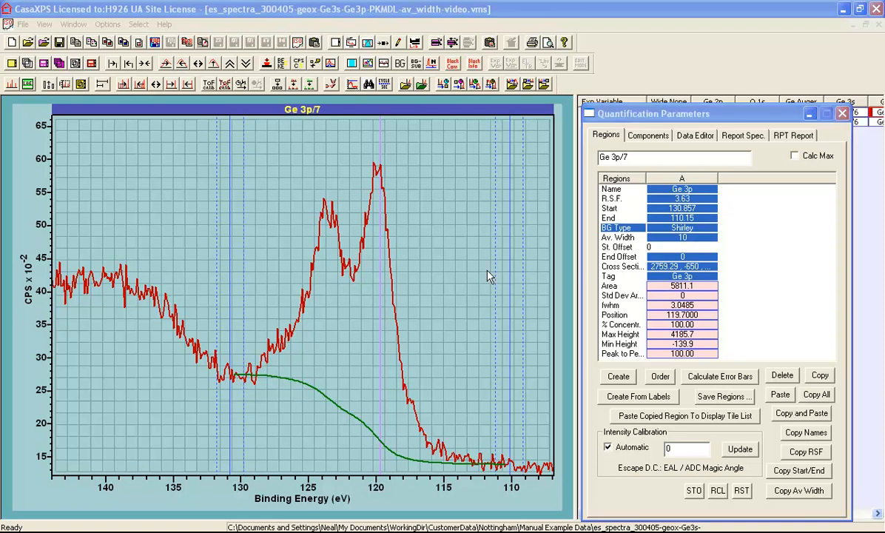
{"action": "mouse_move", "coordinate": [682, 244]}
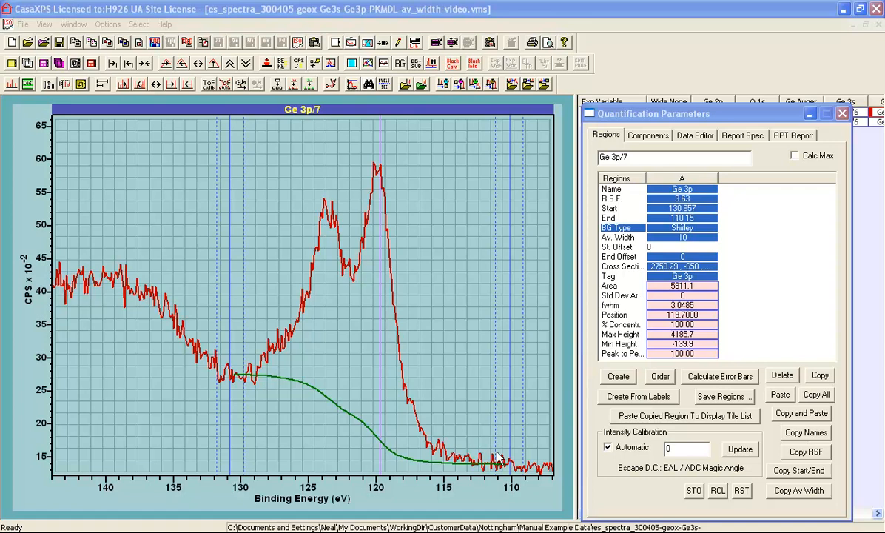
{"action": "mouse_move", "coordinate": [526, 464]}
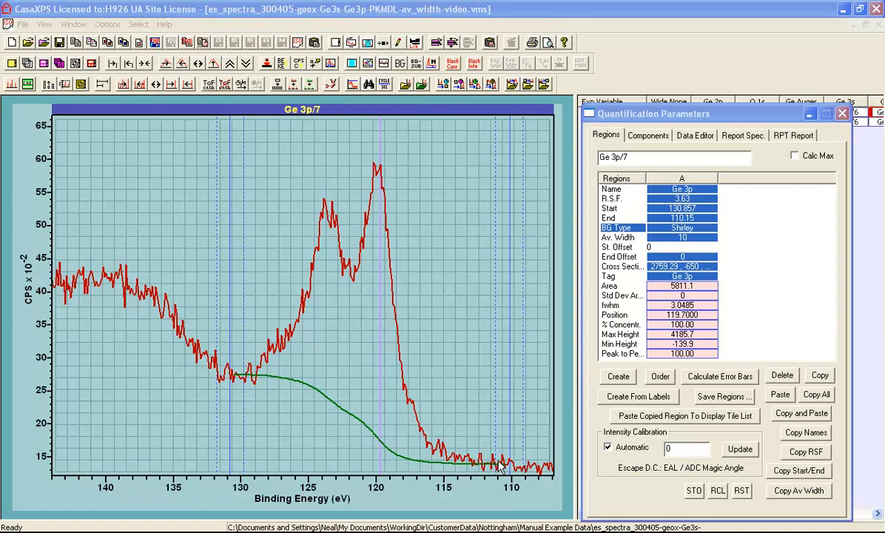
{"action": "mouse_move", "coordinate": [515, 464]}
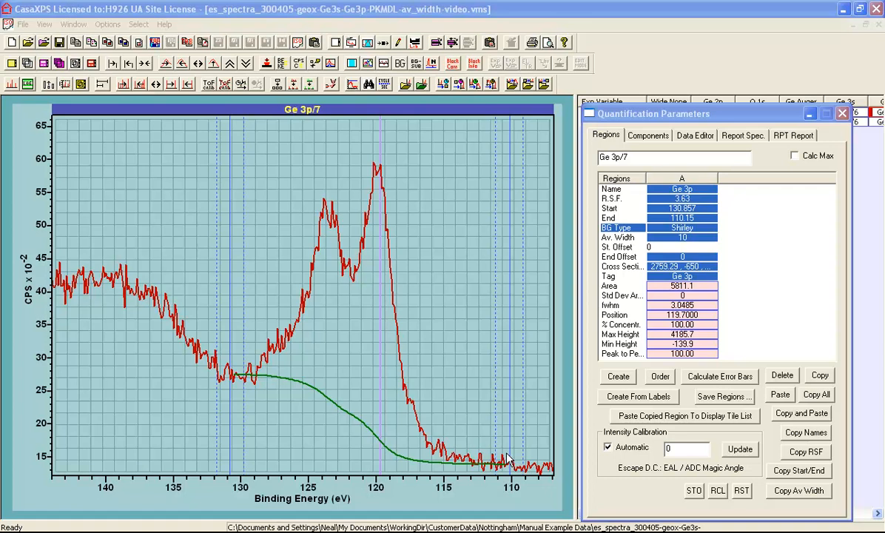
{"action": "mouse_move", "coordinate": [509, 457]}
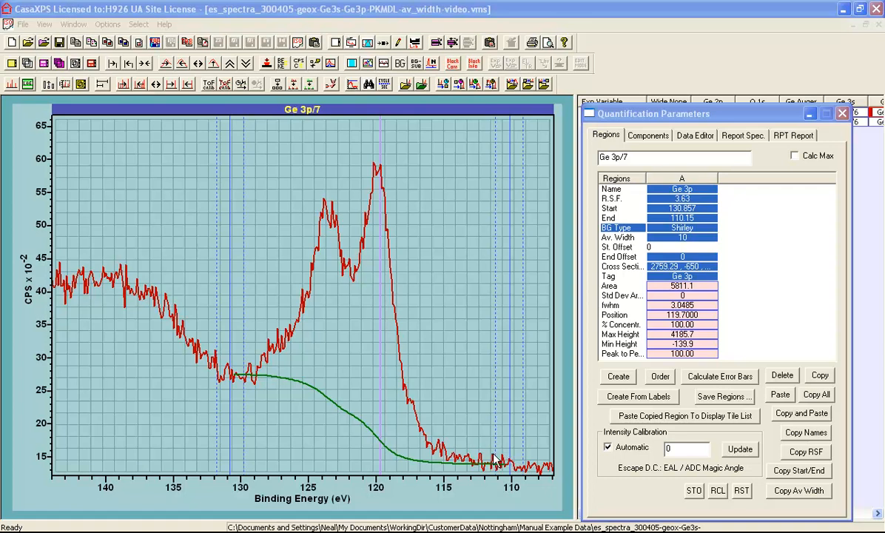
{"action": "mouse_move", "coordinate": [521, 466]}
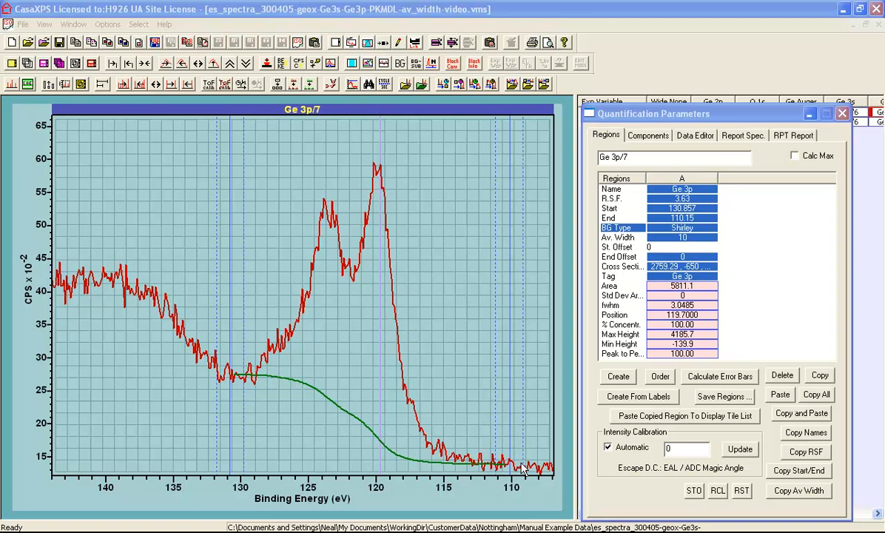
{"action": "mouse_move", "coordinate": [240, 334]}
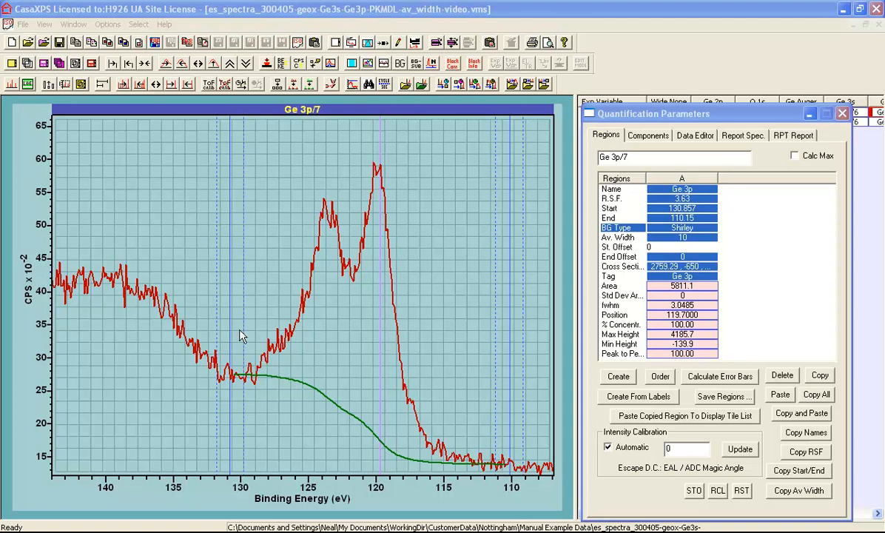
{"action": "mouse_move", "coordinate": [252, 369]}
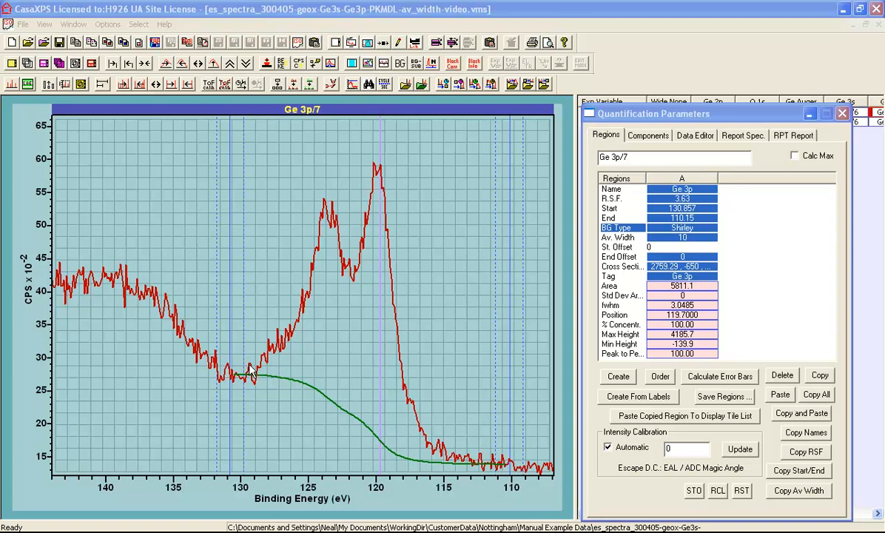
{"action": "mouse_move", "coordinate": [503, 465]}
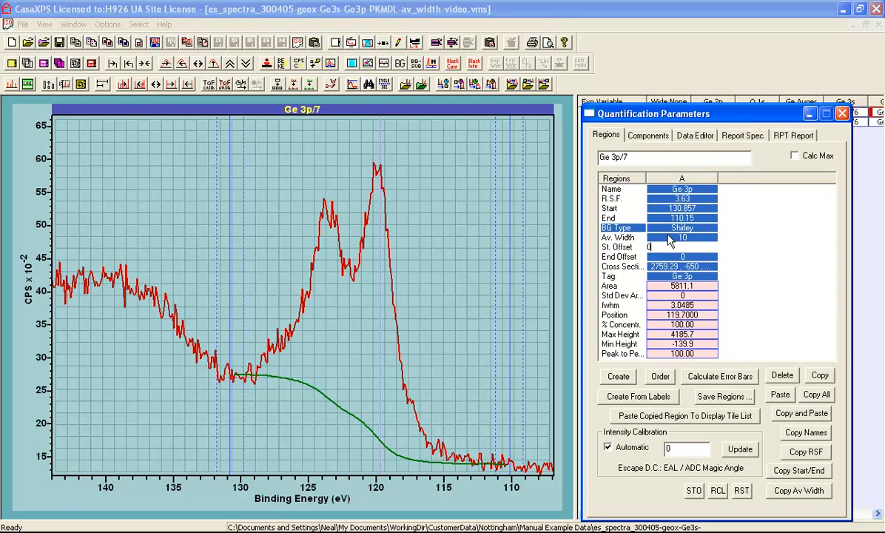
{"action": "mouse_move", "coordinate": [223, 383]}
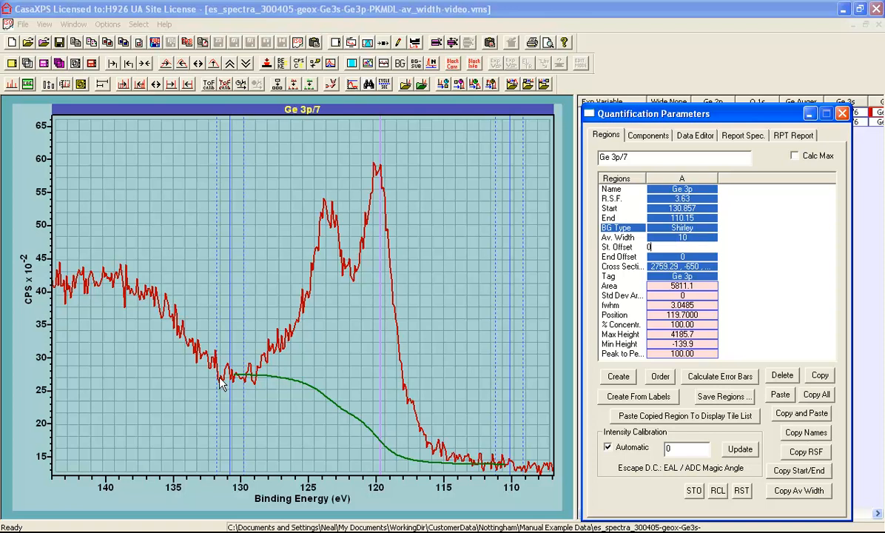
{"action": "mouse_move", "coordinate": [244, 383]}
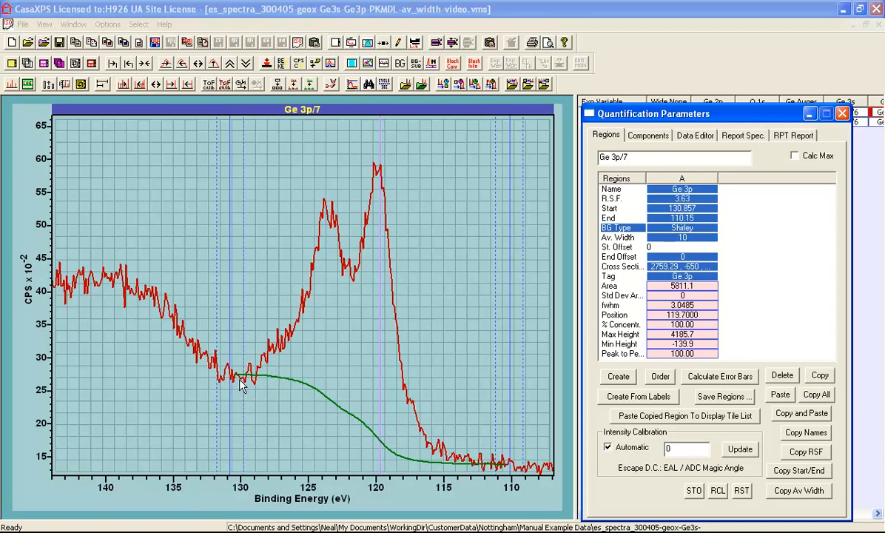
{"action": "left_click", "coordinate": [680, 246]}
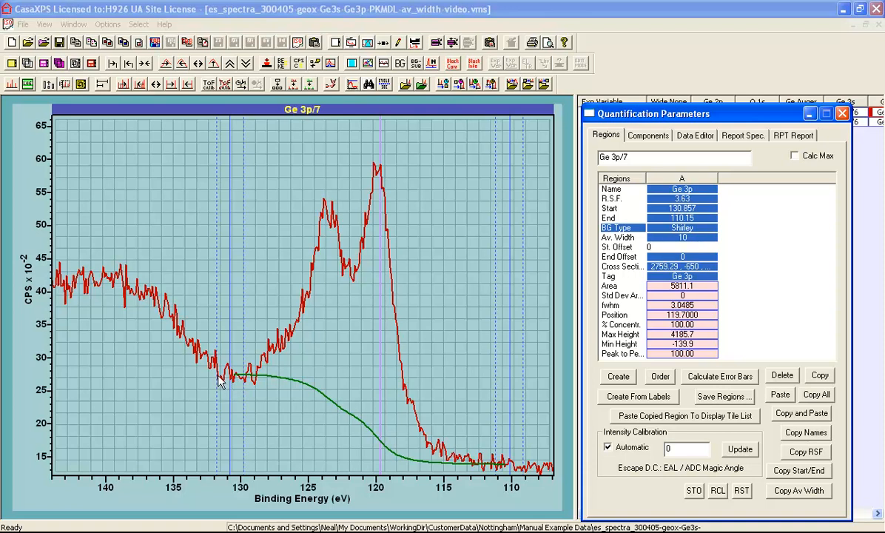
{"action": "mouse_move", "coordinate": [236, 373]}
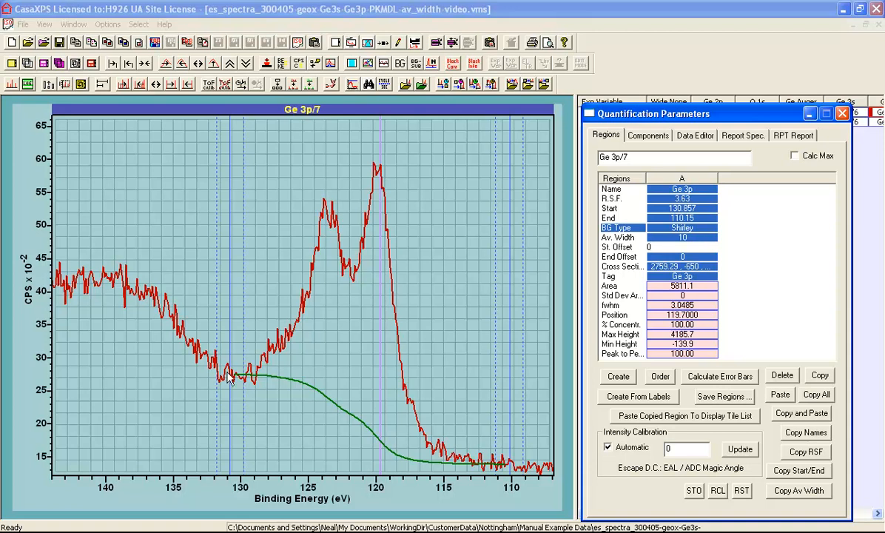
{"action": "mouse_move", "coordinate": [675, 245]}
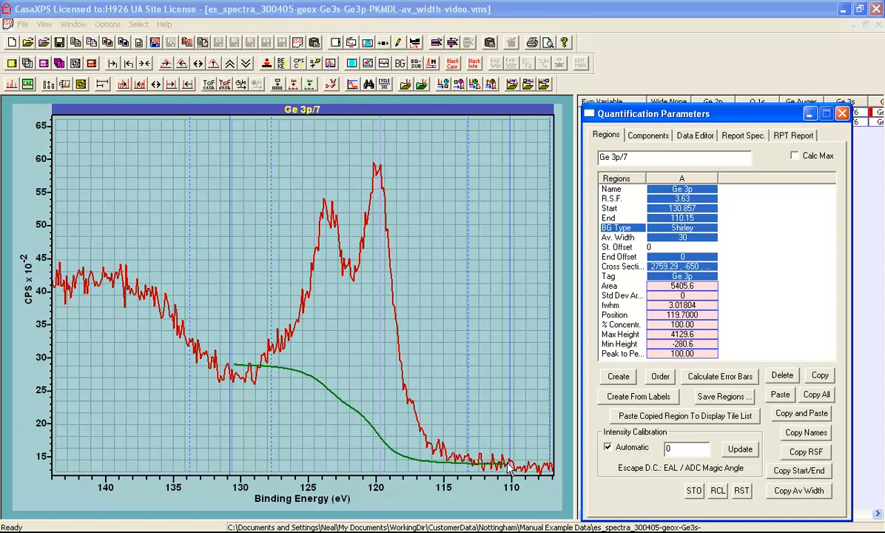
{"action": "mouse_move", "coordinate": [172, 324]}
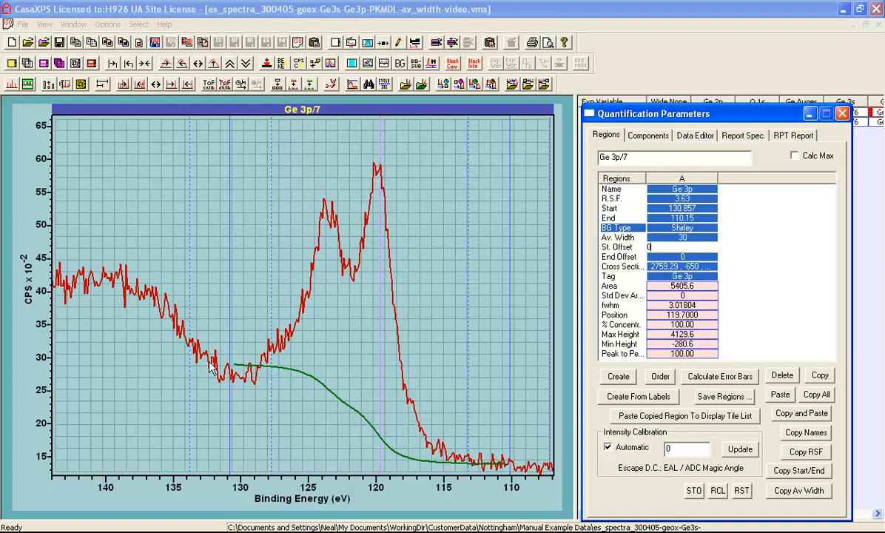
{"action": "mouse_move", "coordinate": [196, 353]}
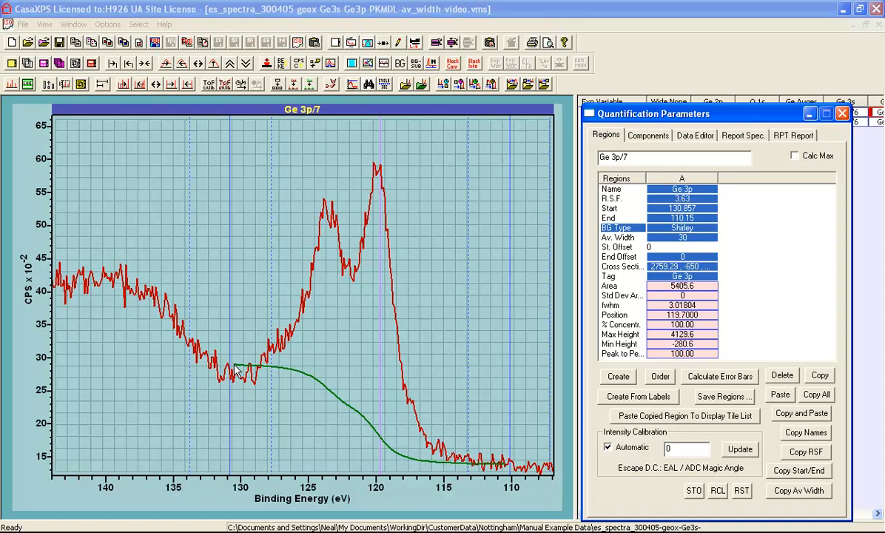
{"action": "mouse_move", "coordinate": [237, 379]}
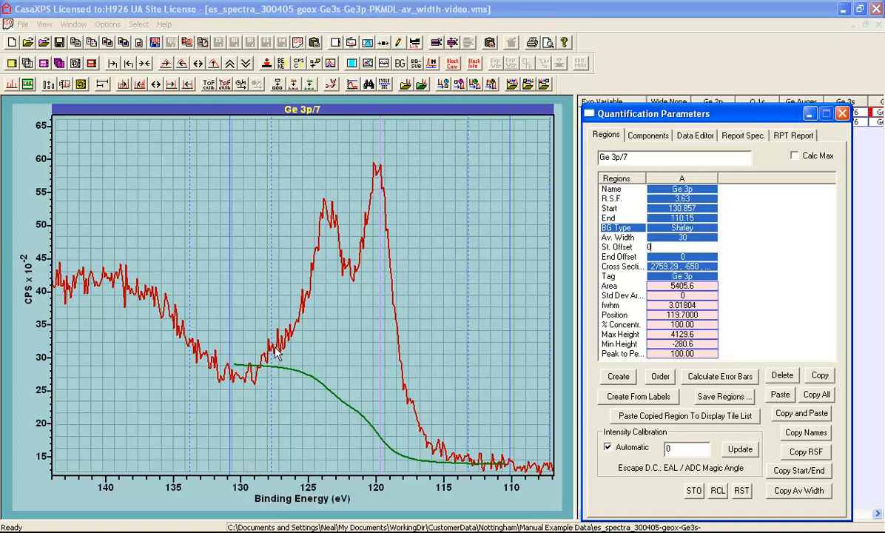
{"action": "mouse_move", "coordinate": [240, 373]}
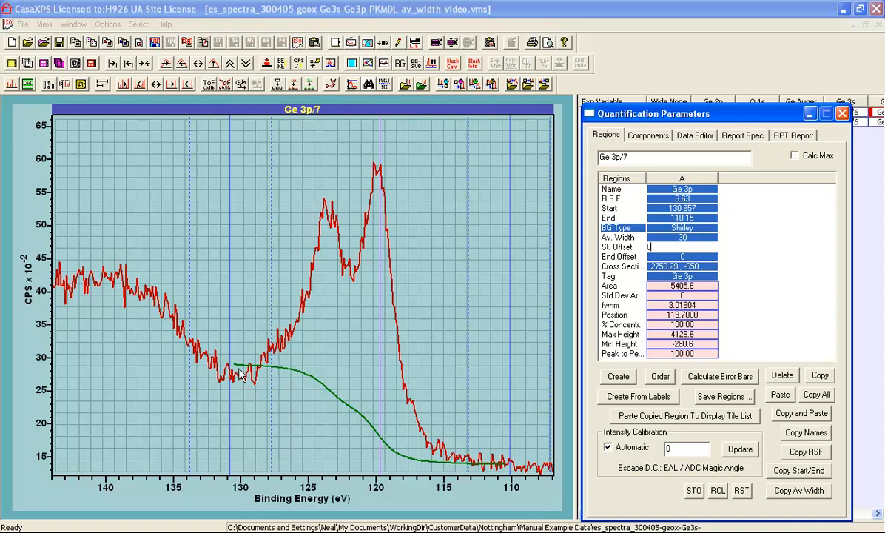
{"action": "mouse_move", "coordinate": [244, 384]}
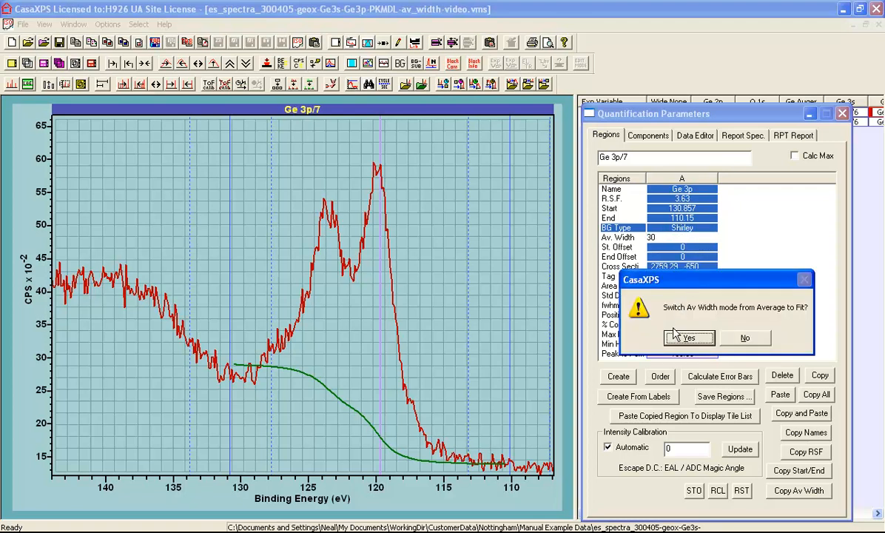
{"action": "mouse_move", "coordinate": [688, 325]}
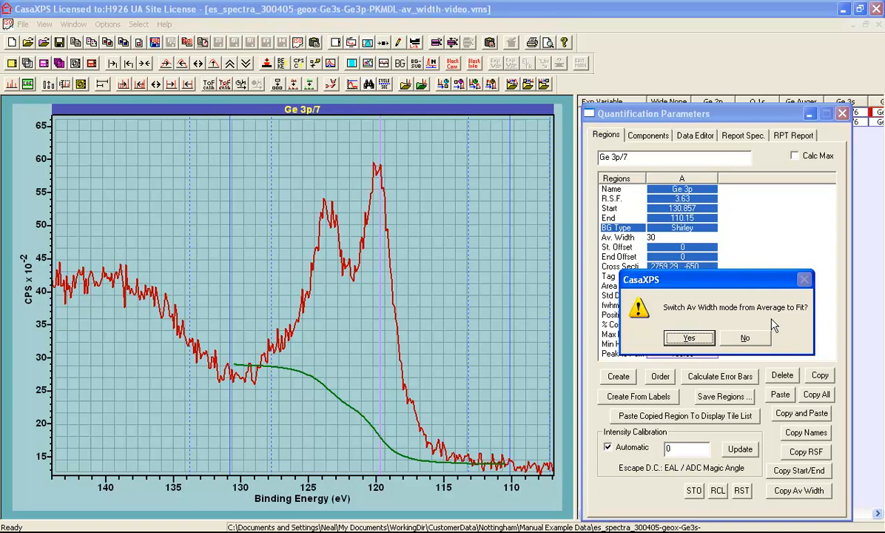
{"action": "mouse_move", "coordinate": [778, 324]}
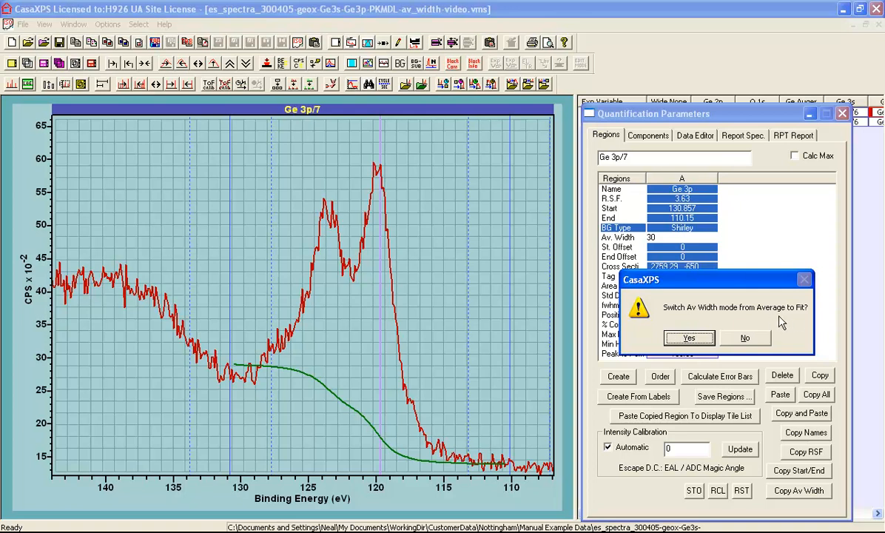
{"action": "mouse_move", "coordinate": [331, 373]}
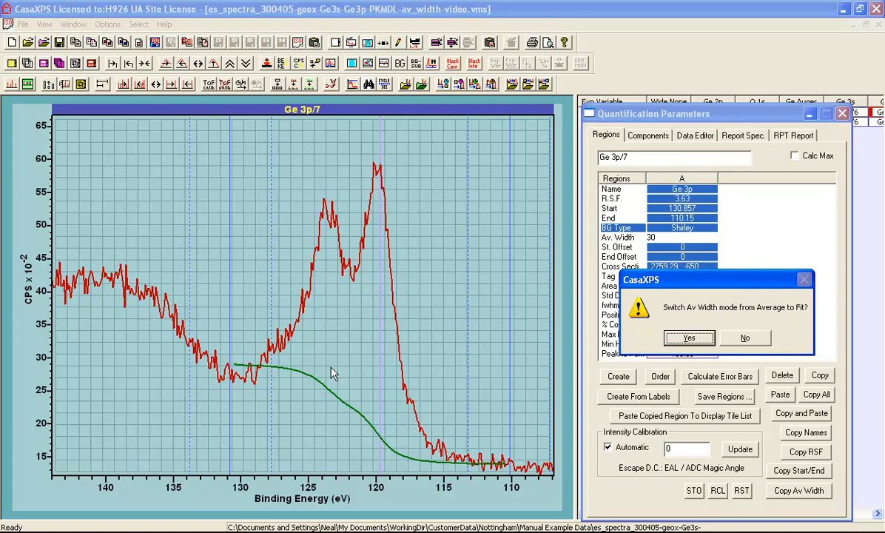
{"action": "mouse_move", "coordinate": [269, 357]}
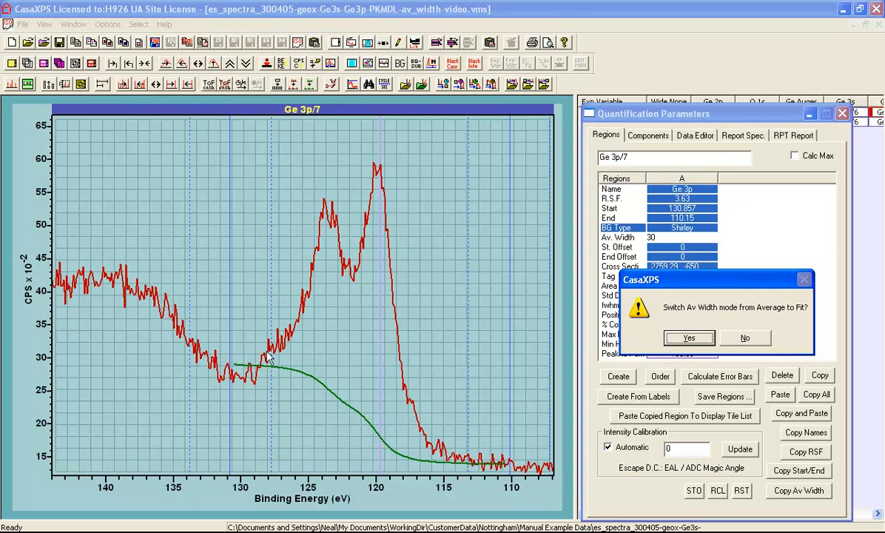
{"action": "mouse_move", "coordinate": [191, 353]}
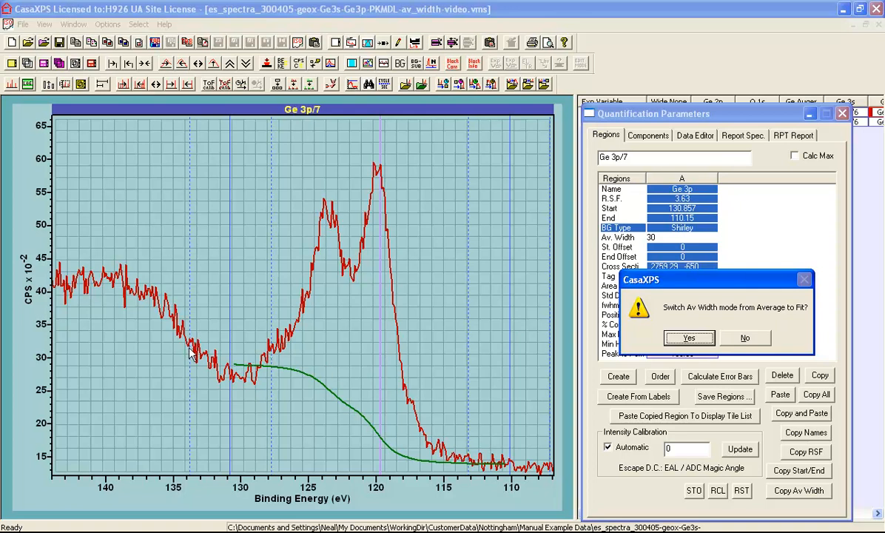
{"action": "mouse_move", "coordinate": [248, 375]}
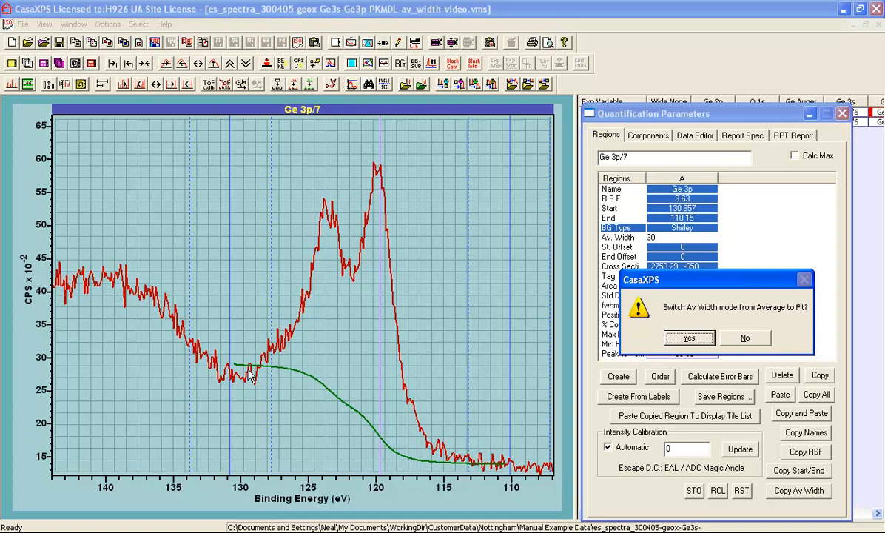
{"action": "mouse_move", "coordinate": [245, 372]}
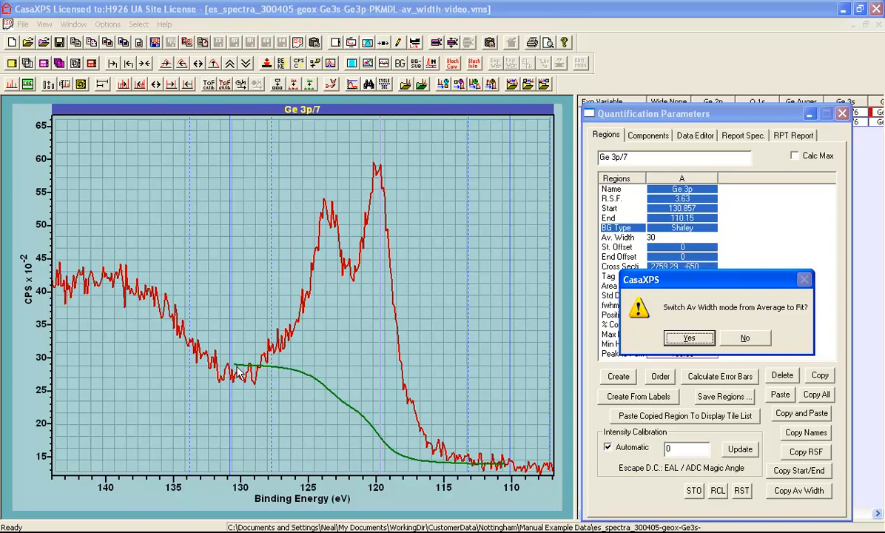
{"action": "mouse_move", "coordinate": [503, 340]}
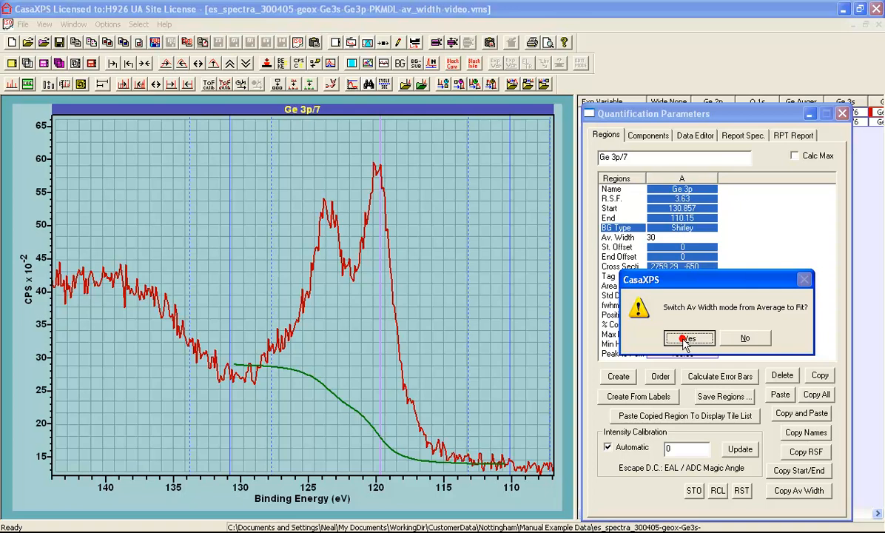
- Confirm switching the Ge 3p Av Width mode from Average to Fit, giving area about 5799
{"action": "left_click", "coordinate": [690, 337]}
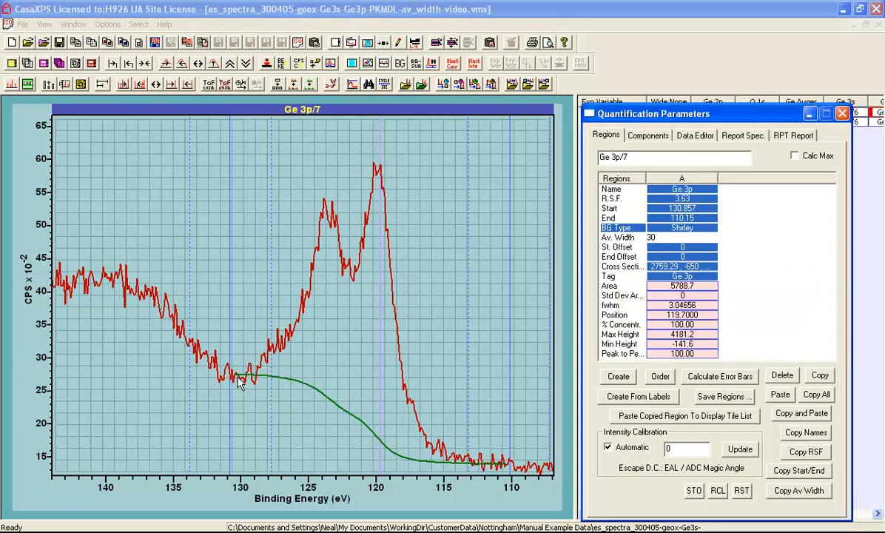
{"action": "mouse_move", "coordinate": [219, 381]}
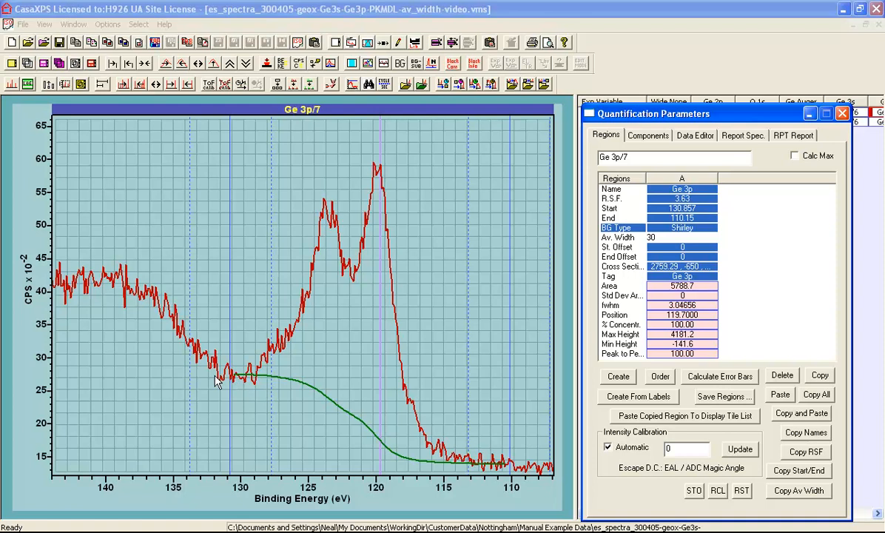
{"action": "mouse_move", "coordinate": [210, 355]}
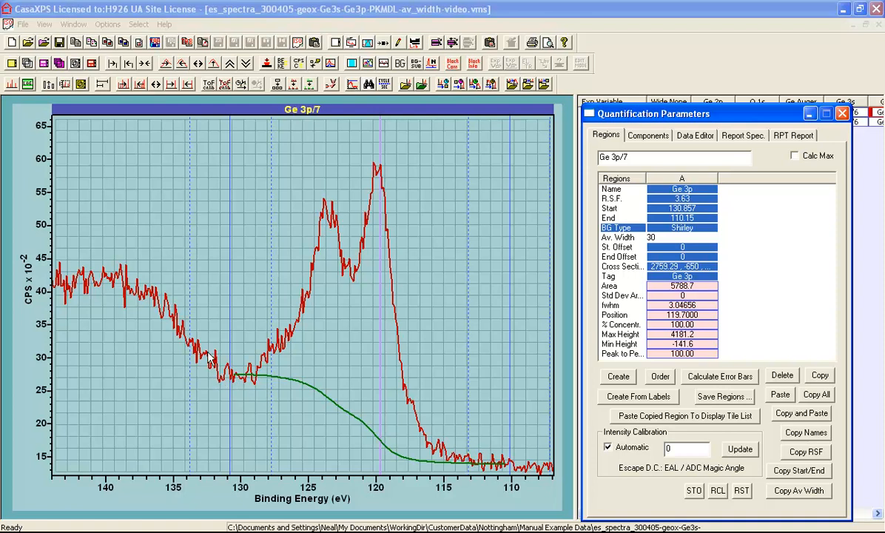
{"action": "mouse_move", "coordinate": [215, 361]}
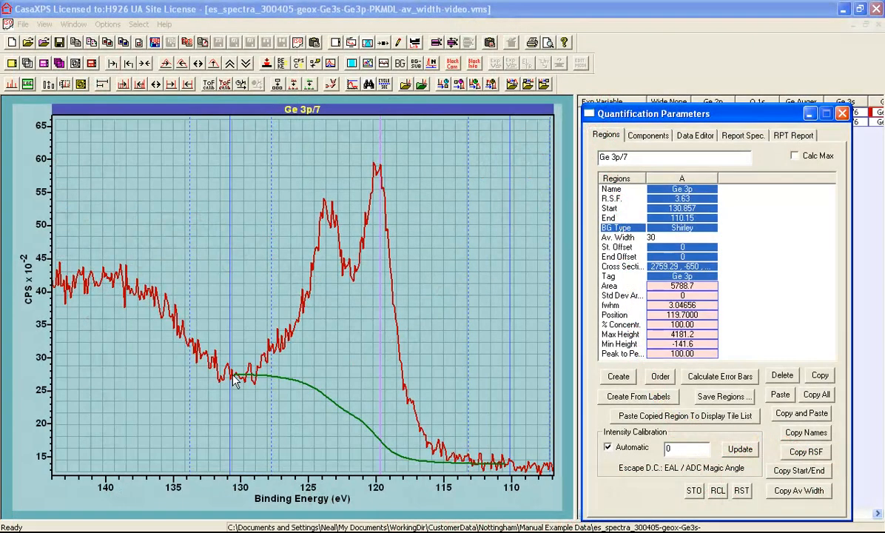
- Apply the fit-based Av Width to the Ge 3p region so its entry is marked as fitted
{"action": "left_click", "coordinate": [680, 237]}
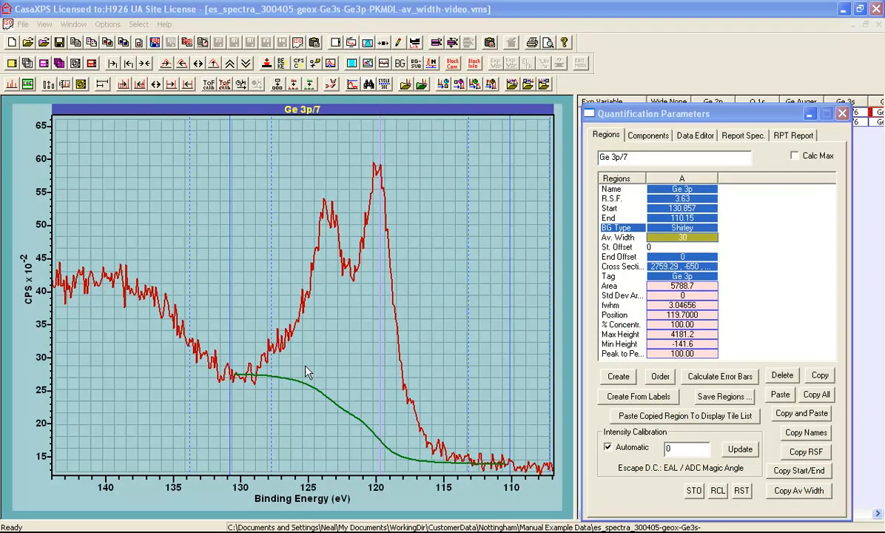
{"action": "mouse_move", "coordinate": [475, 462]}
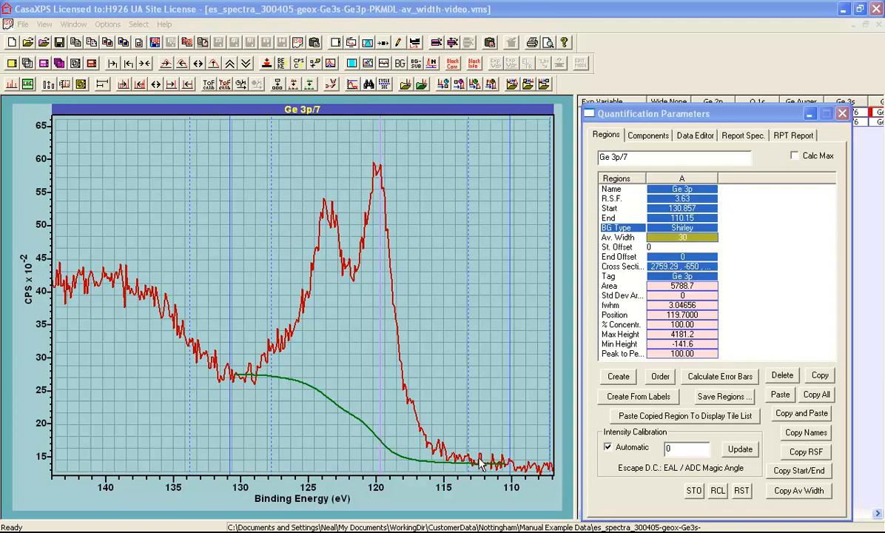
{"action": "mouse_move", "coordinate": [372, 278]}
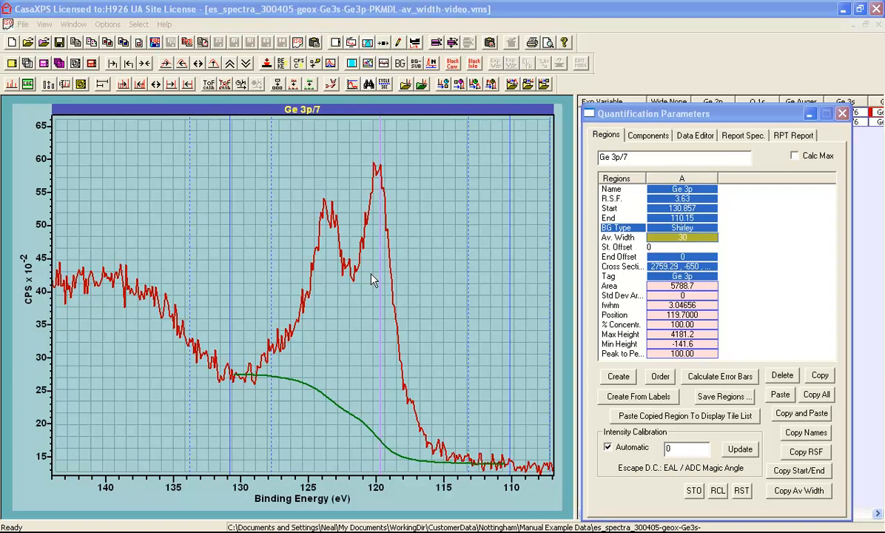
{"action": "left_click", "coordinate": [397, 41]}
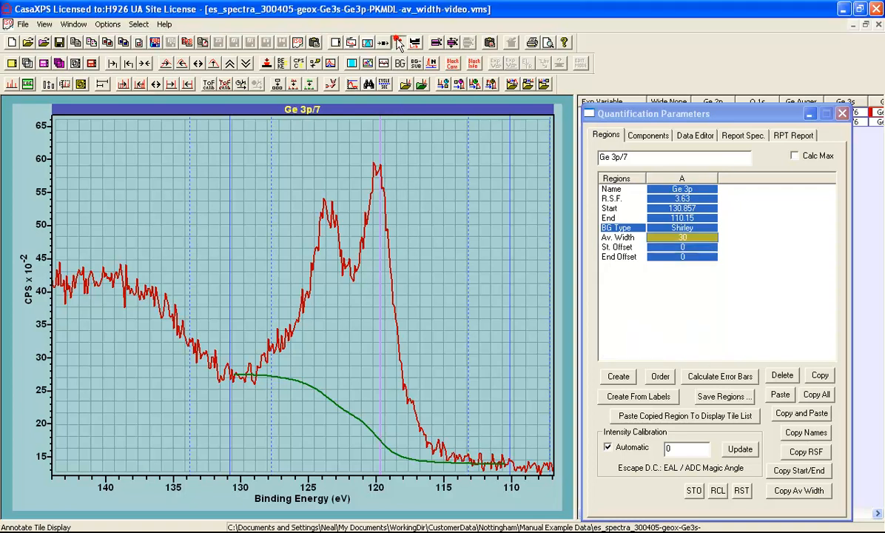
- Annotate the spectrum with name, area, area StDev and %Rel Err, excluding position, FWHM and A/S
{"action": "left_click", "coordinate": [398, 41]}
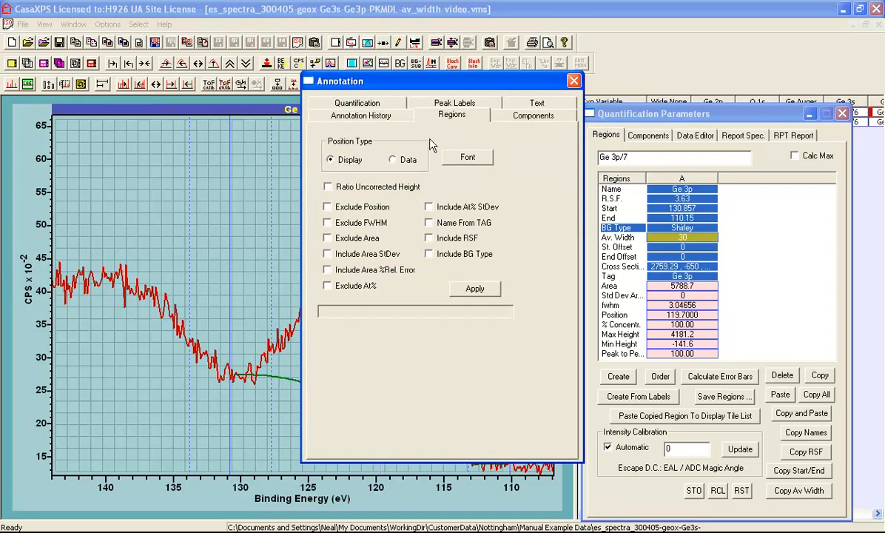
{"action": "mouse_move", "coordinate": [349, 254]}
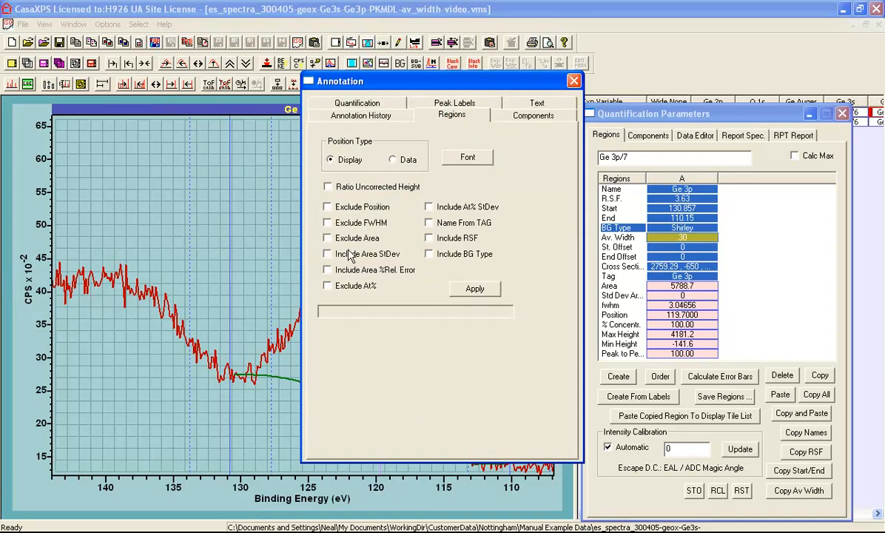
{"action": "left_click", "coordinate": [327, 253]}
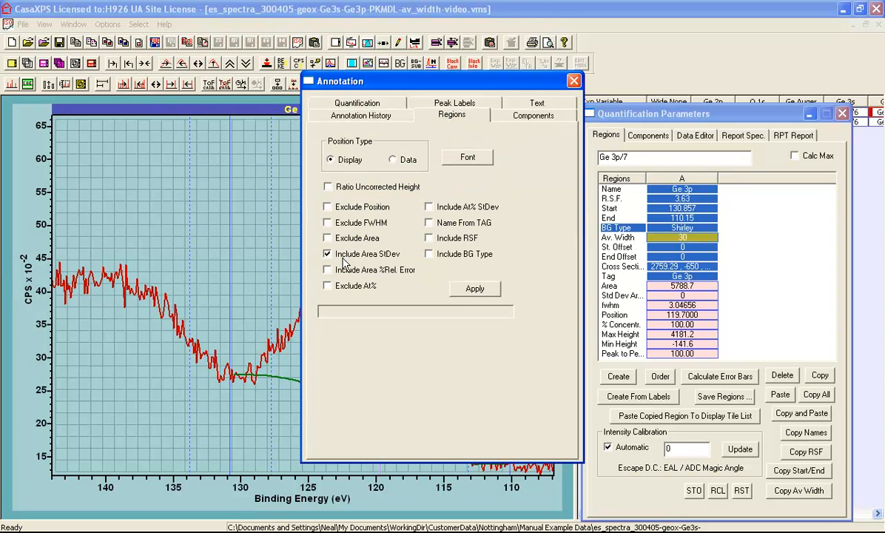
{"action": "left_click", "coordinate": [327, 269]}
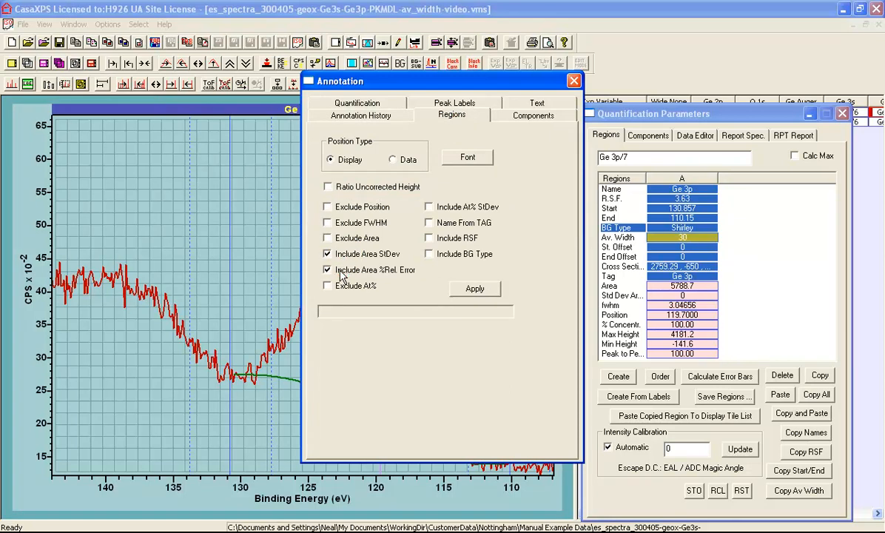
{"action": "left_click", "coordinate": [327, 207]}
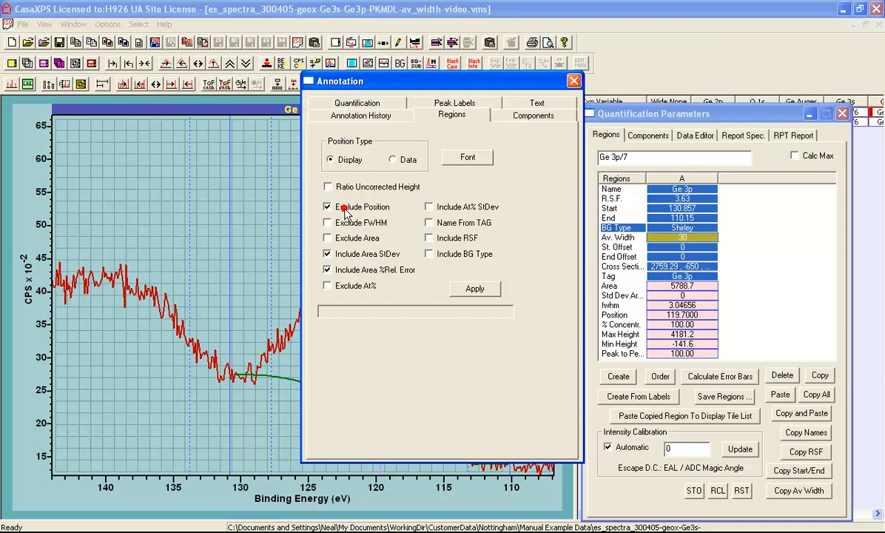
{"action": "left_click", "coordinate": [327, 222]}
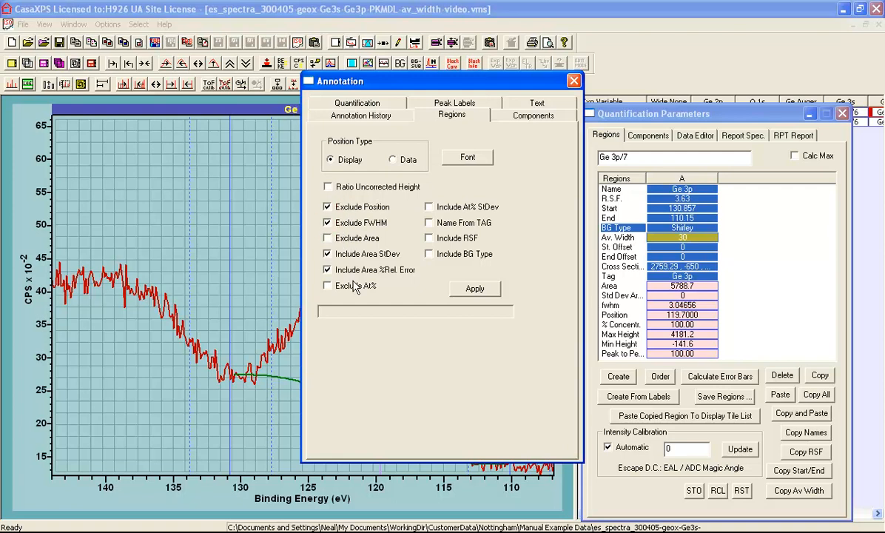
{"action": "left_click", "coordinate": [327, 285]}
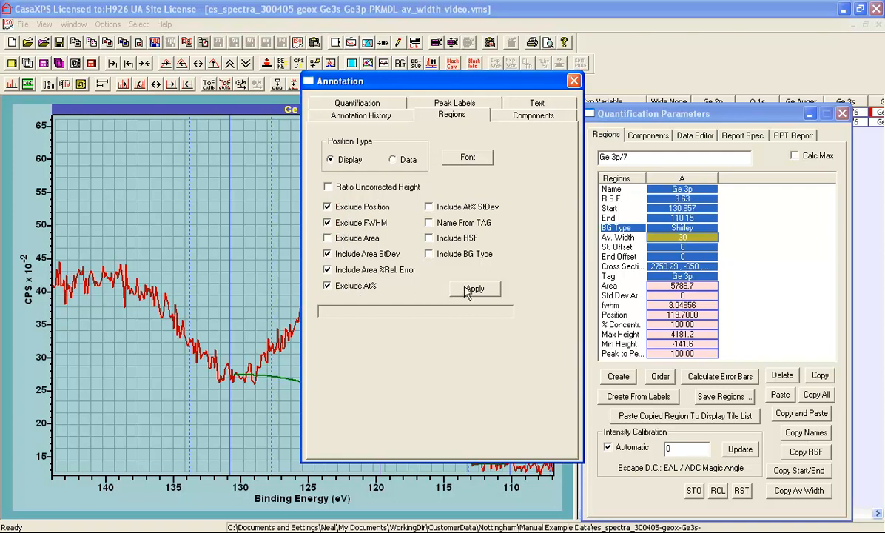
{"action": "left_click", "coordinate": [474, 287]}
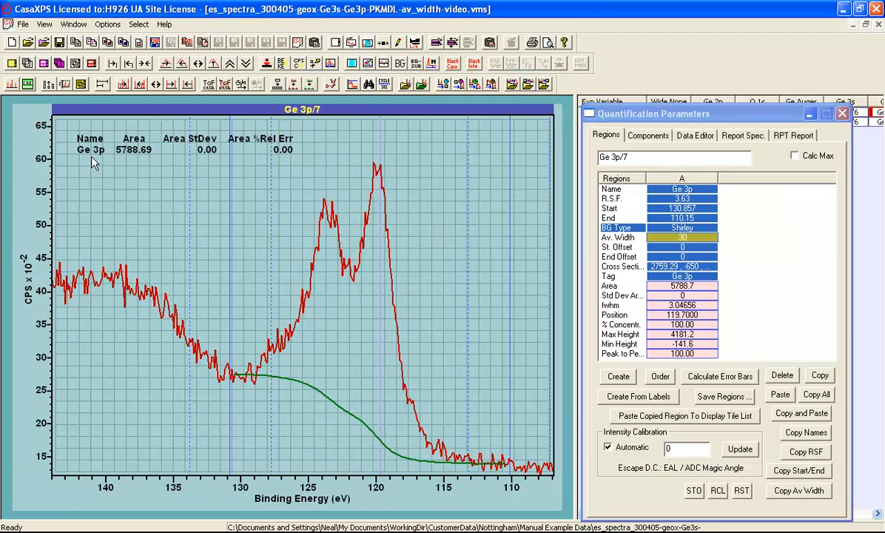
{"action": "mouse_move", "coordinate": [163, 164]}
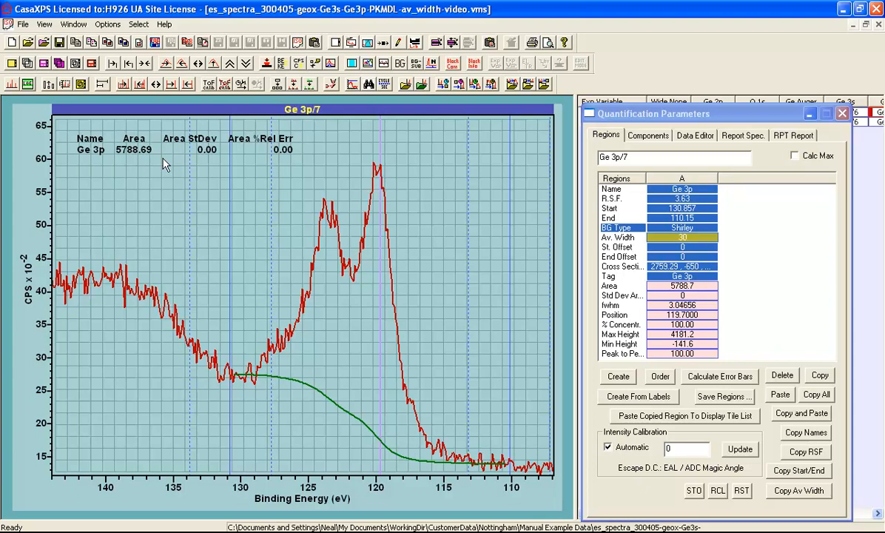
{"action": "mouse_move", "coordinate": [278, 163]}
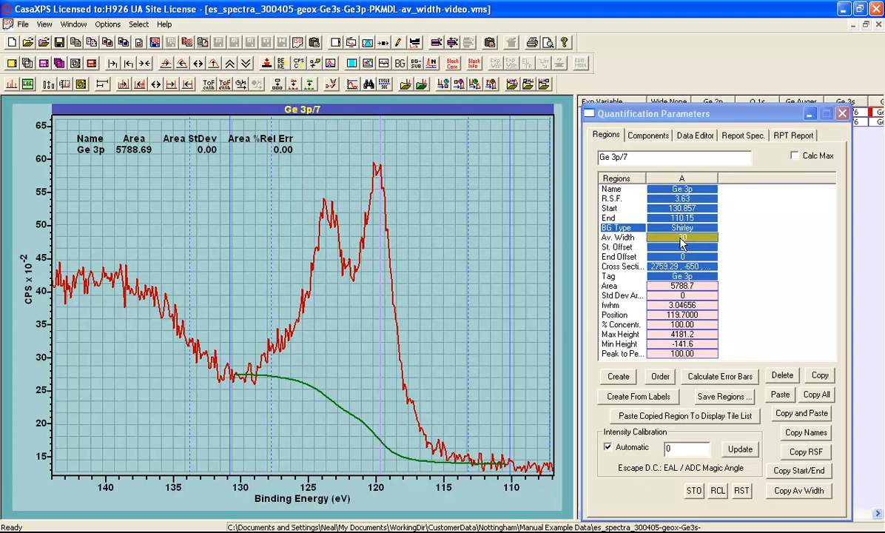
{"action": "mouse_move", "coordinate": [710, 382]}
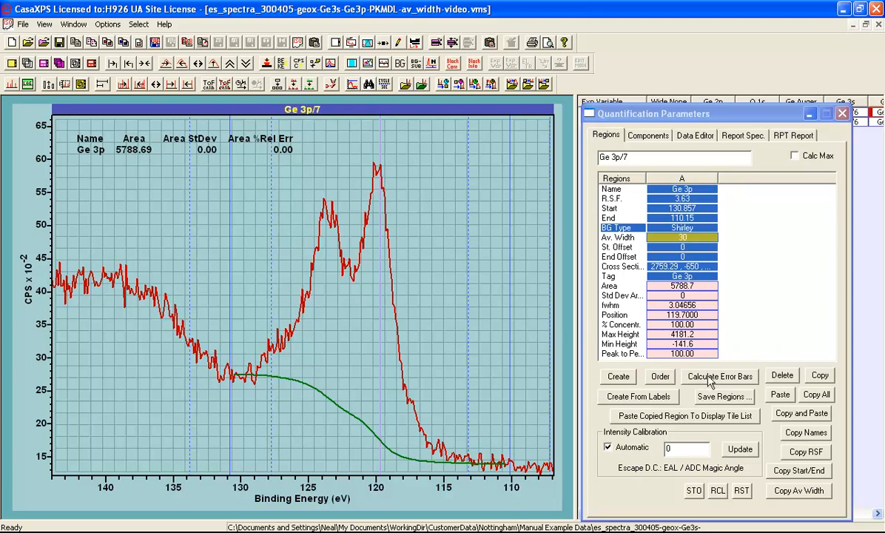
- Run the Monte Carlo error calculation, giving area StDev 107.42 and 1.86% relative error
{"action": "left_click", "coordinate": [719, 376]}
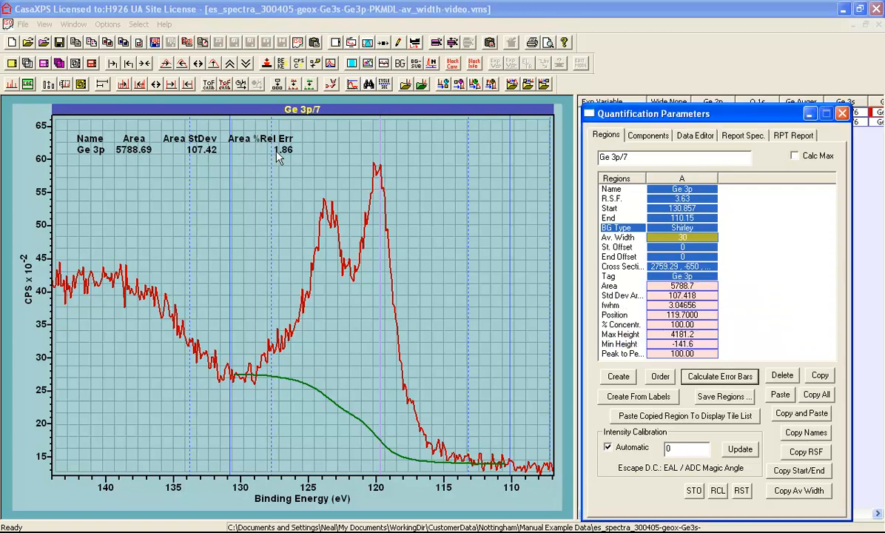
{"action": "mouse_move", "coordinate": [268, 149]}
{"action": "type", "text": "0"}
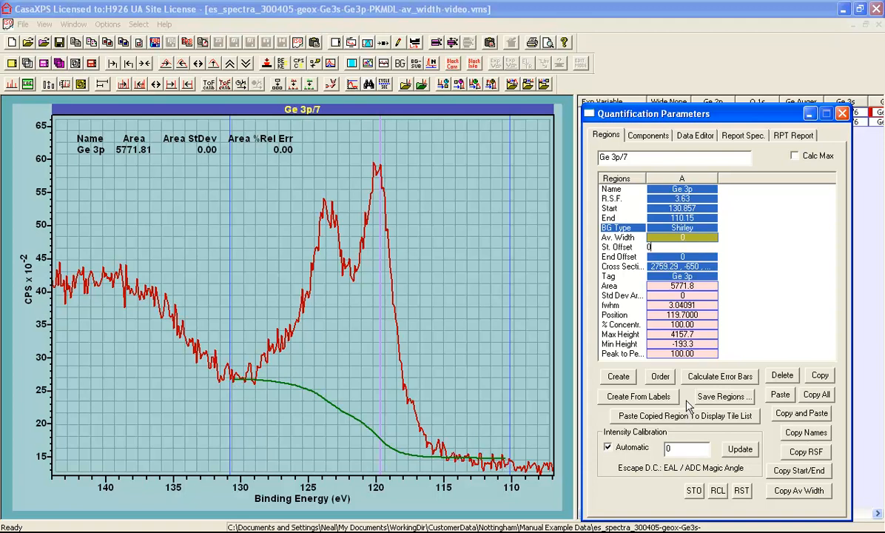
- Rerun the error calculation for the revised region: area 5771.81, StDev 336.91, 5.84% relative error
{"action": "left_click", "coordinate": [718, 376]}
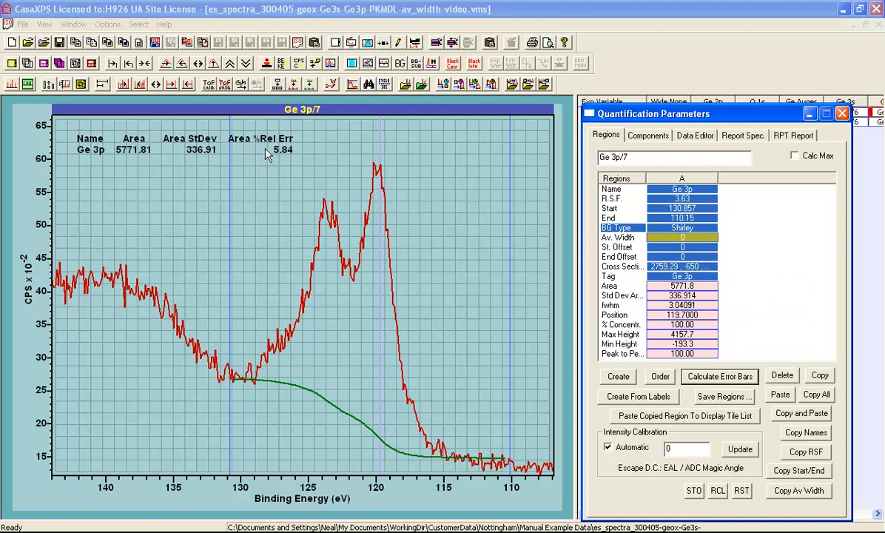
{"action": "mouse_move", "coordinate": [278, 154]}
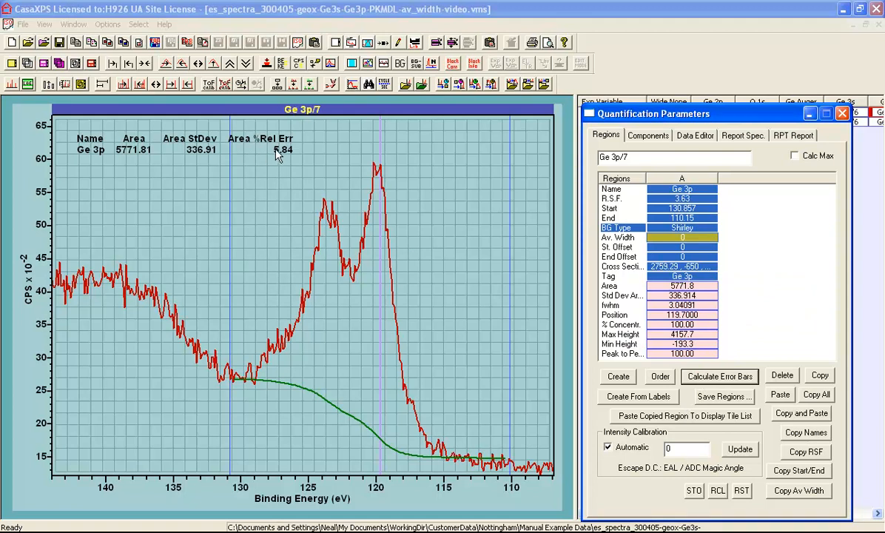
{"action": "mouse_move", "coordinate": [509, 168]}
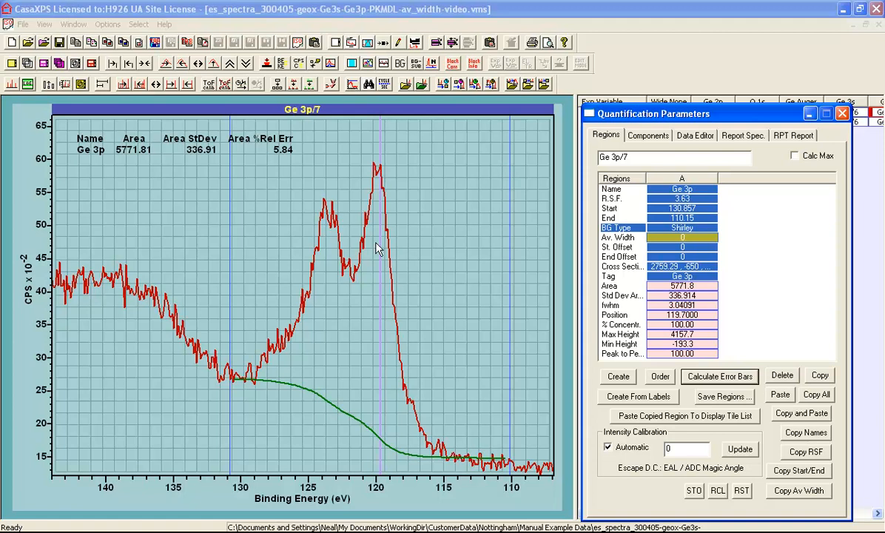
{"action": "mouse_move", "coordinate": [448, 287]}
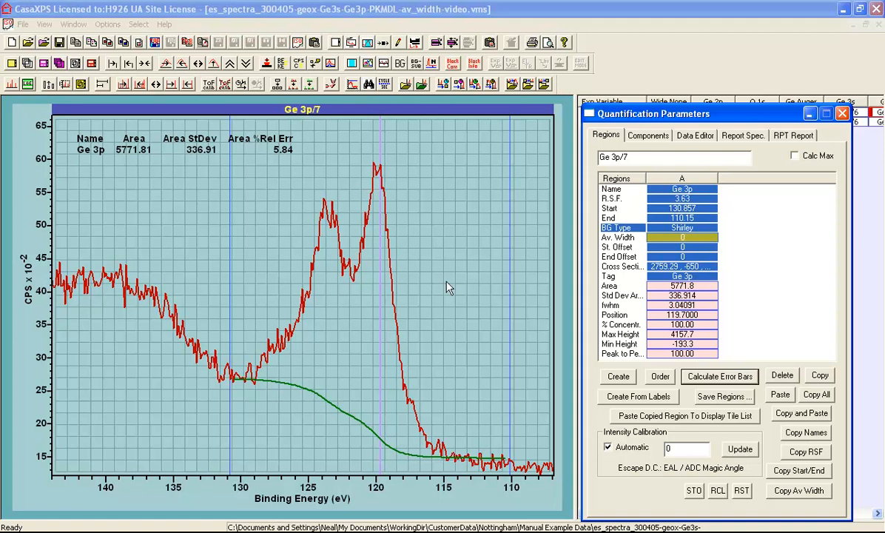